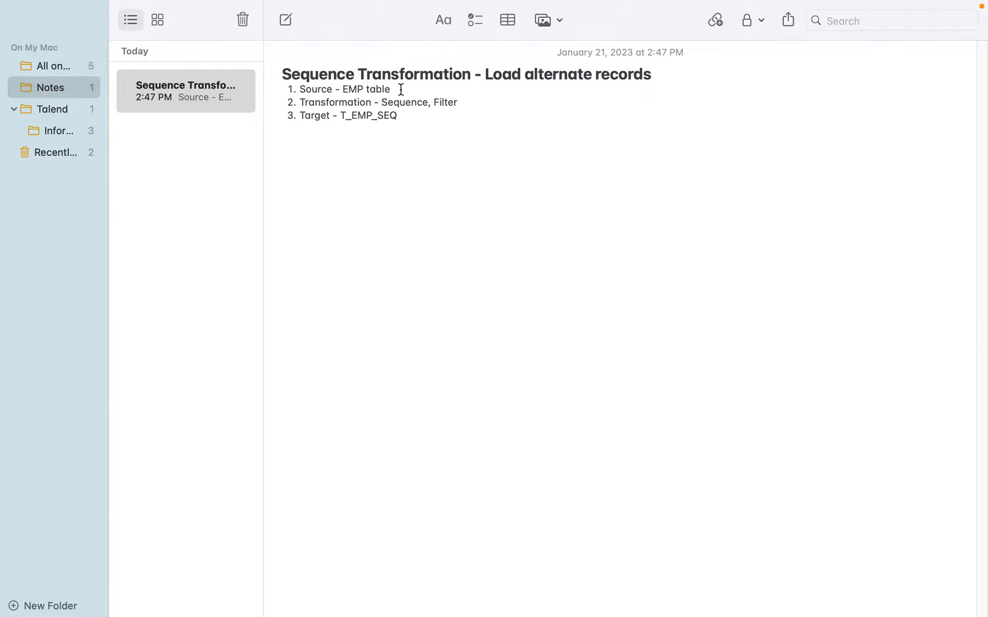
Highlight the plan lines: EMP source, Sequence, Filter and the T_EMP_SEQ target
triple_click(343, 89)
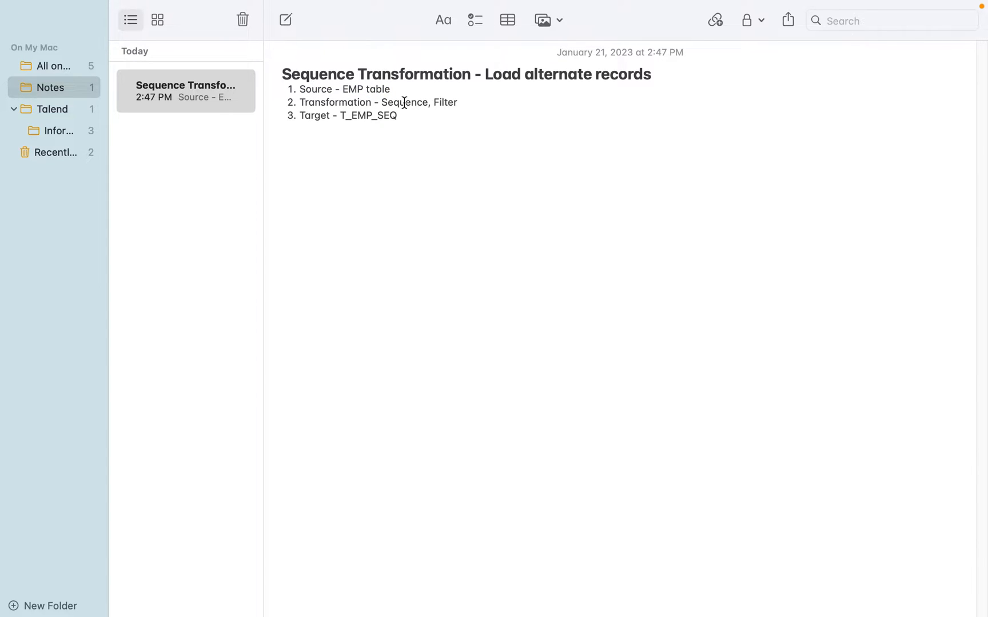
double_click(404, 102)
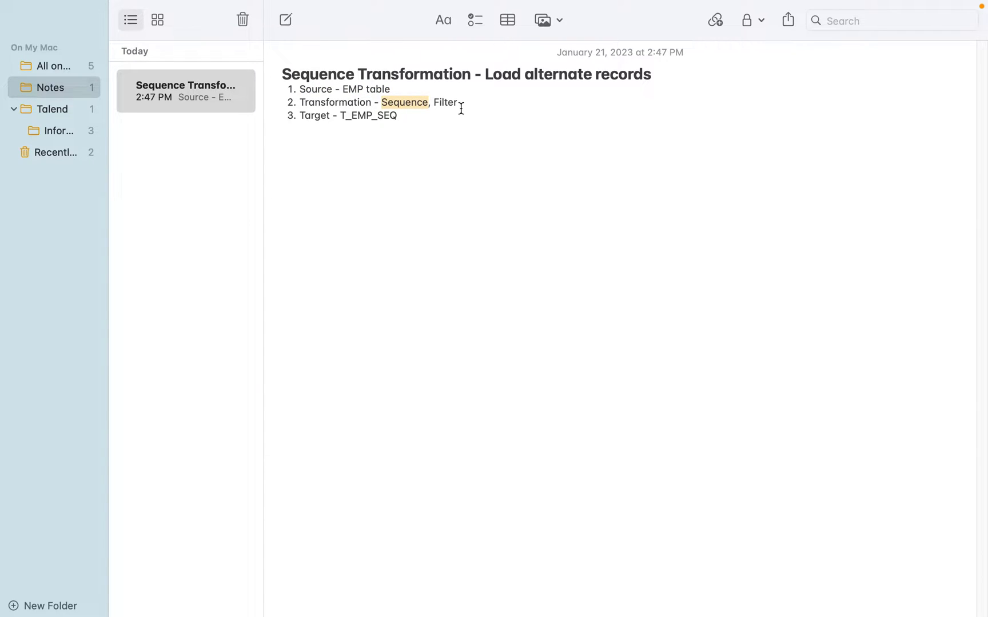
double_click(446, 102)
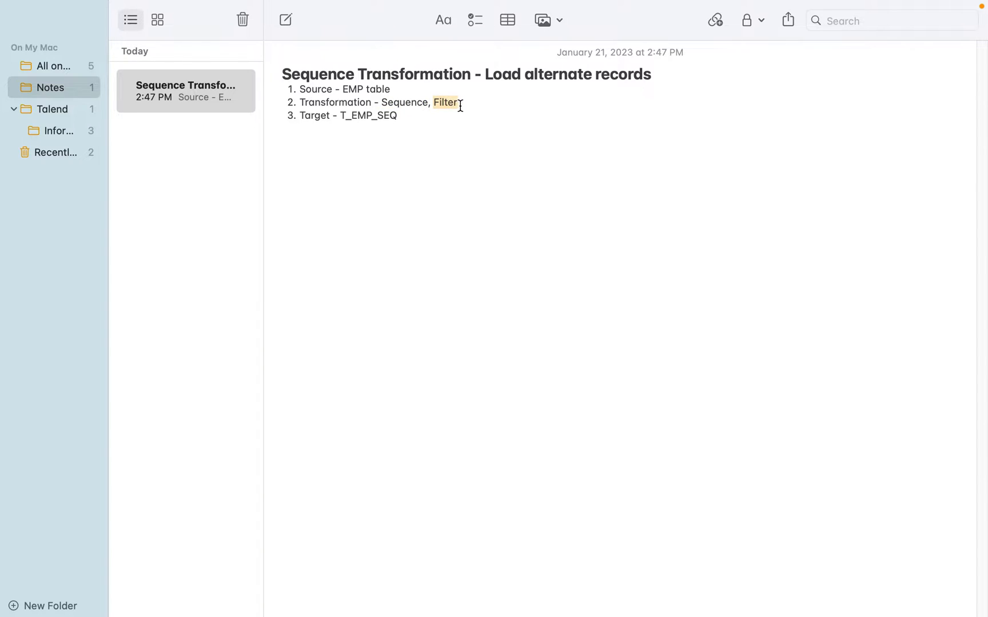
left_click(447, 102)
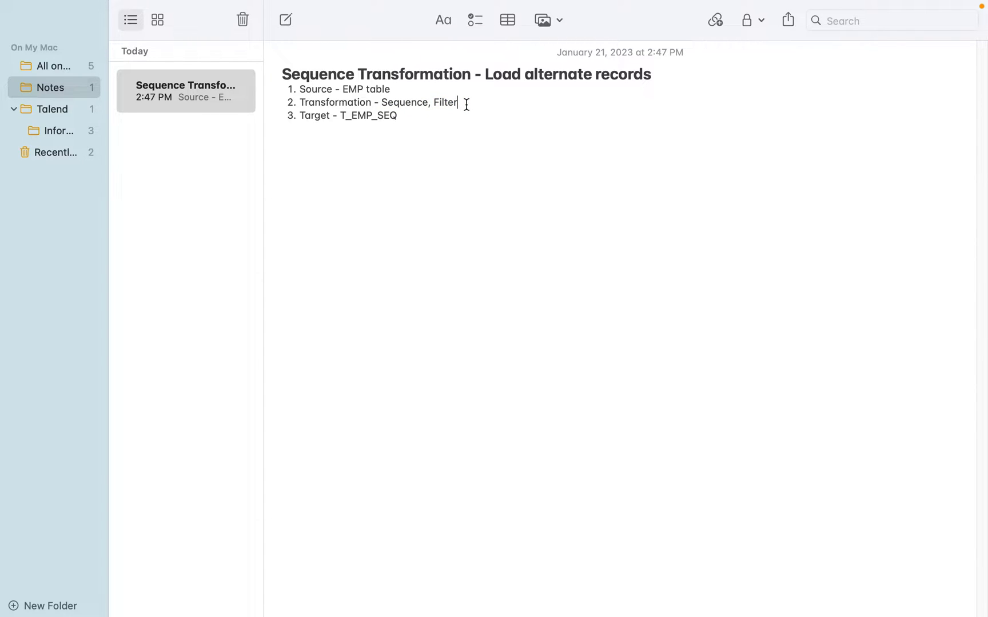
mouse_move(409, 114)
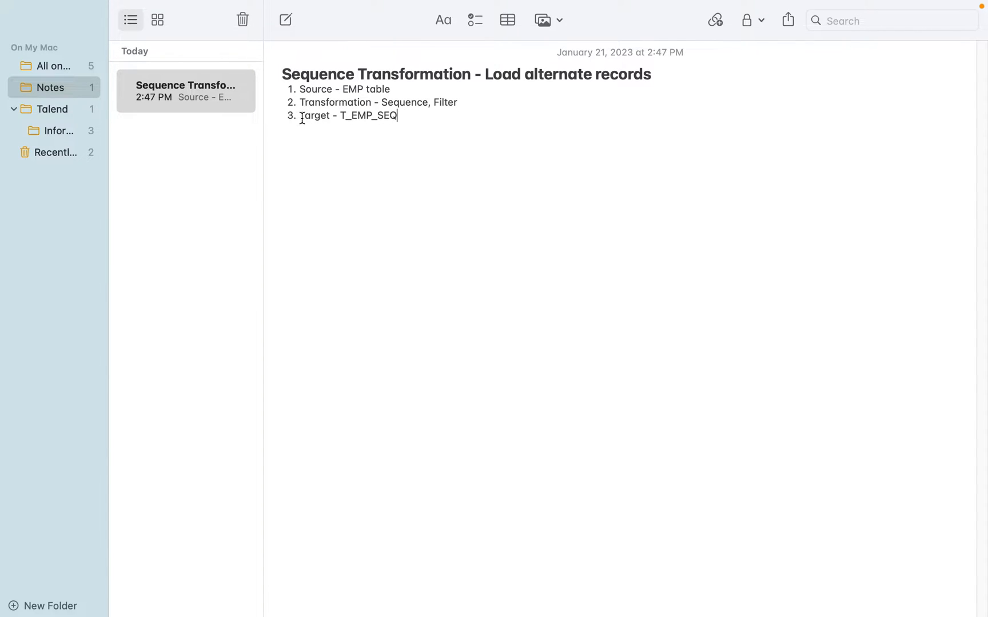
triple_click(347, 115)
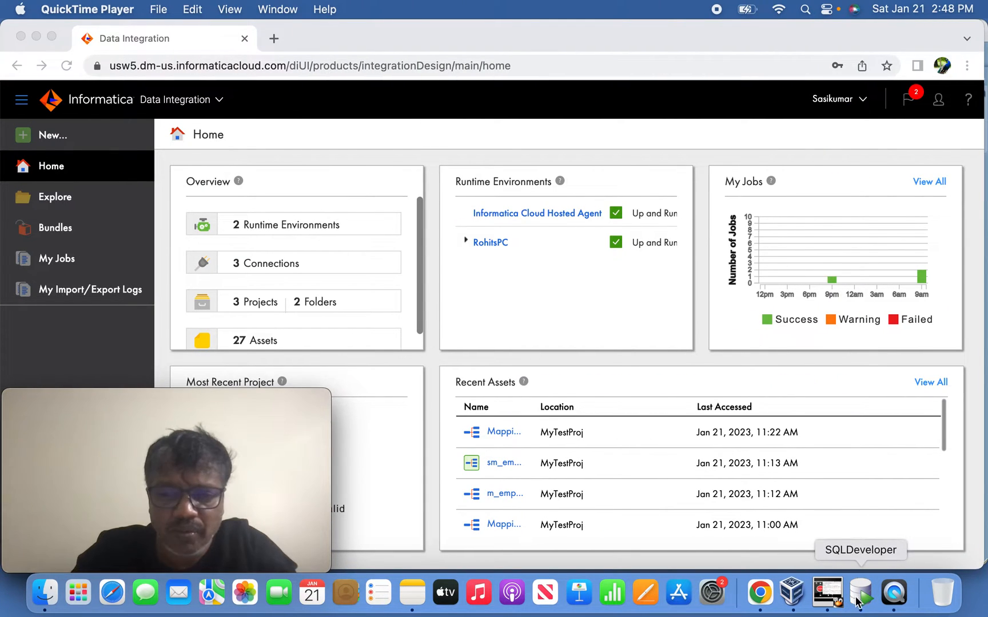
In the scott worksheet, drop sequence emp_id_seq and recreate it
left_click(859, 592)
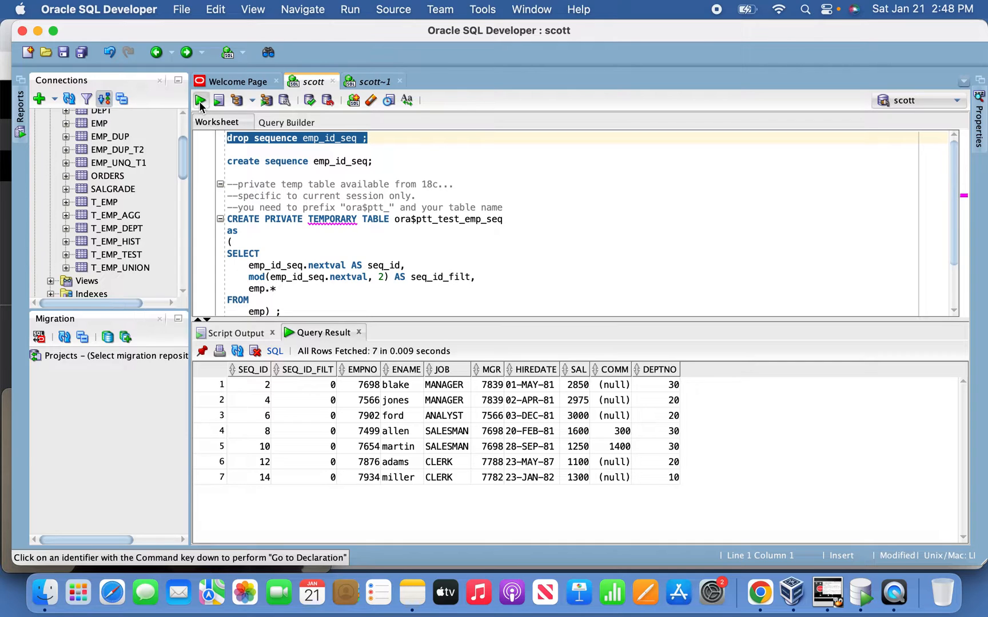
left_click(199, 101)
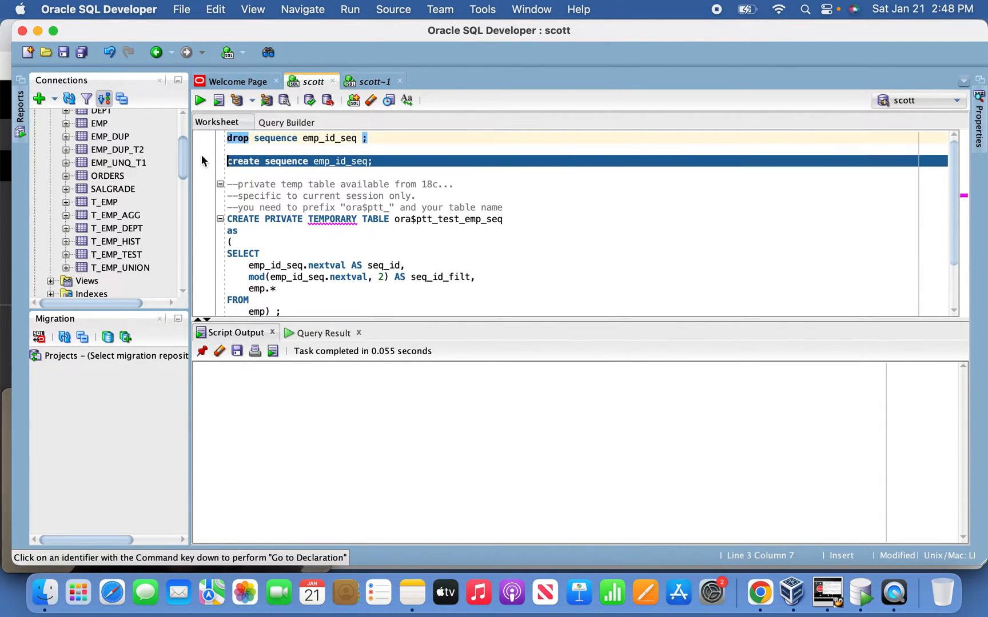
left_click(218, 101)
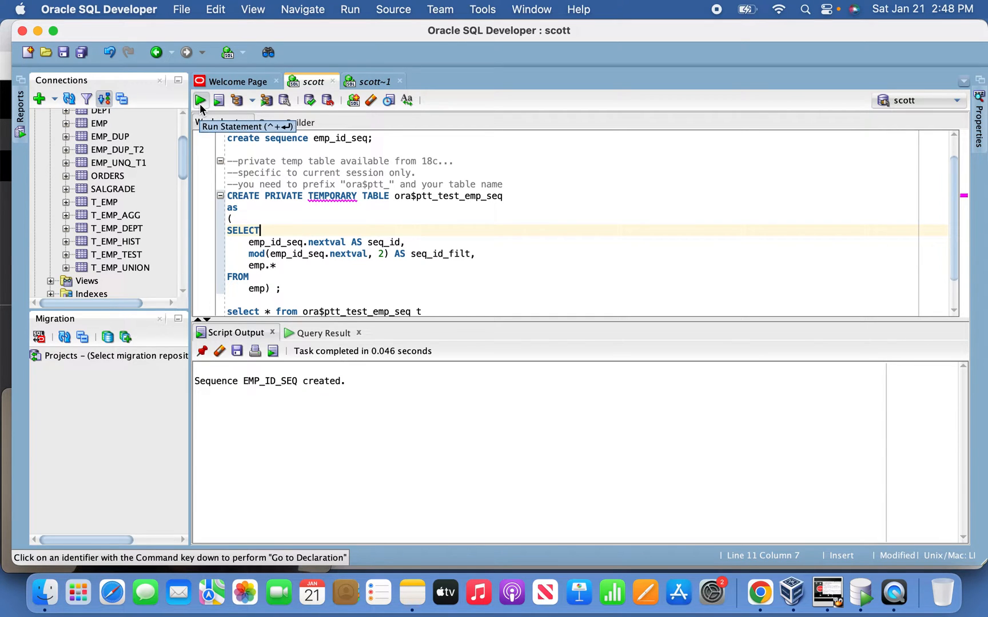
Create the private temporary table ora$ptt_test_emp_seq and run the seq_id_filt=0 query
left_click(201, 100)
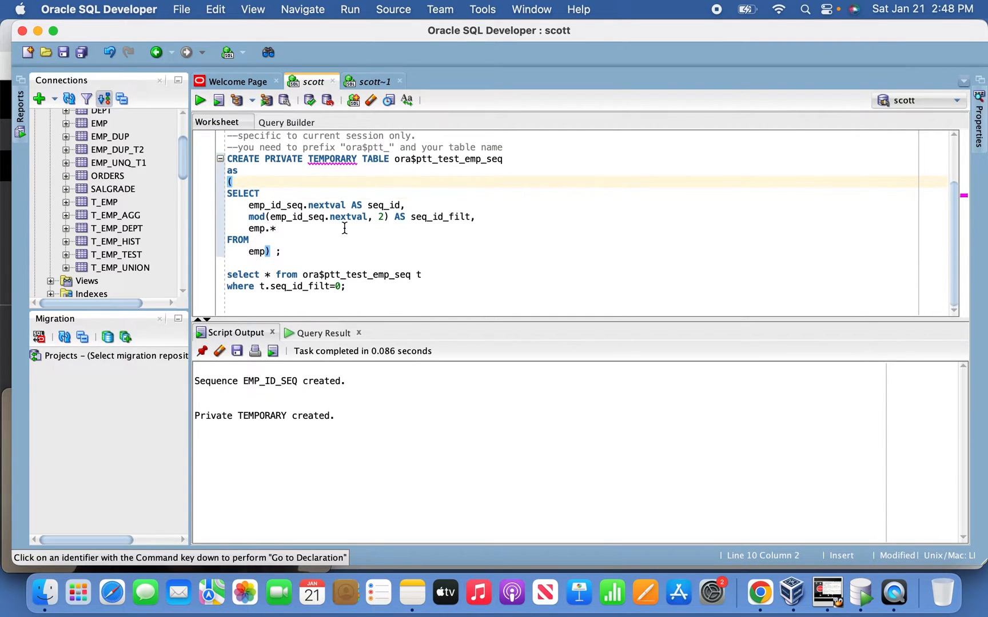
left_click_drag(227, 275, 345, 286)
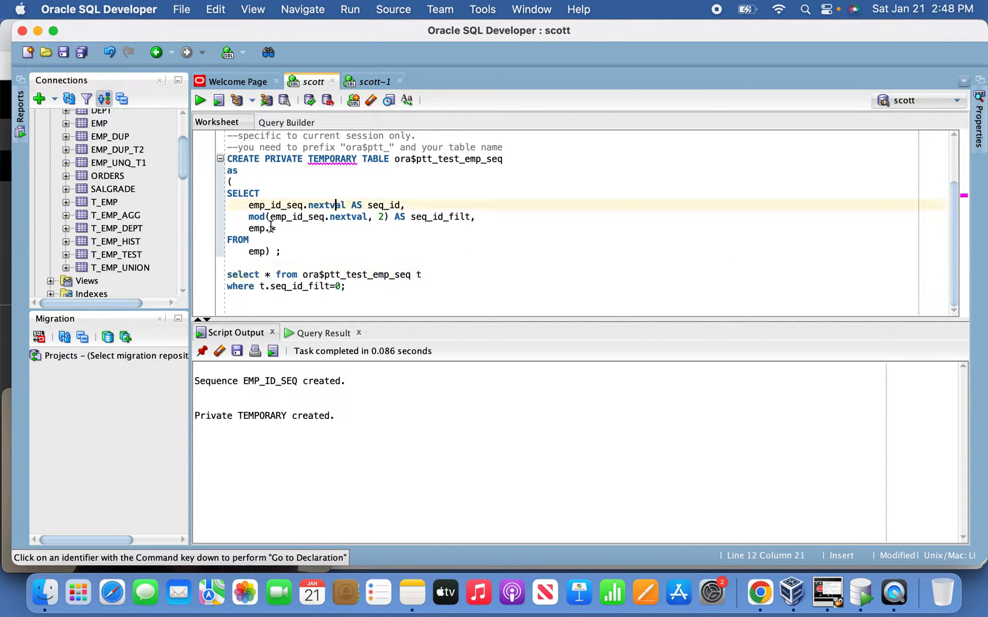
left_click_drag(227, 274, 345, 286)
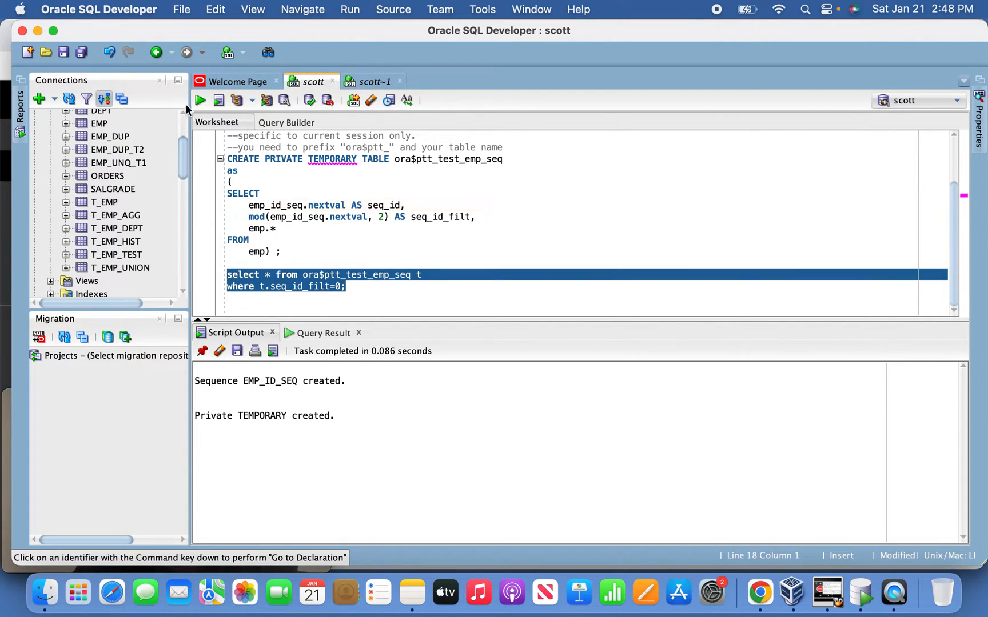
left_click(198, 101)
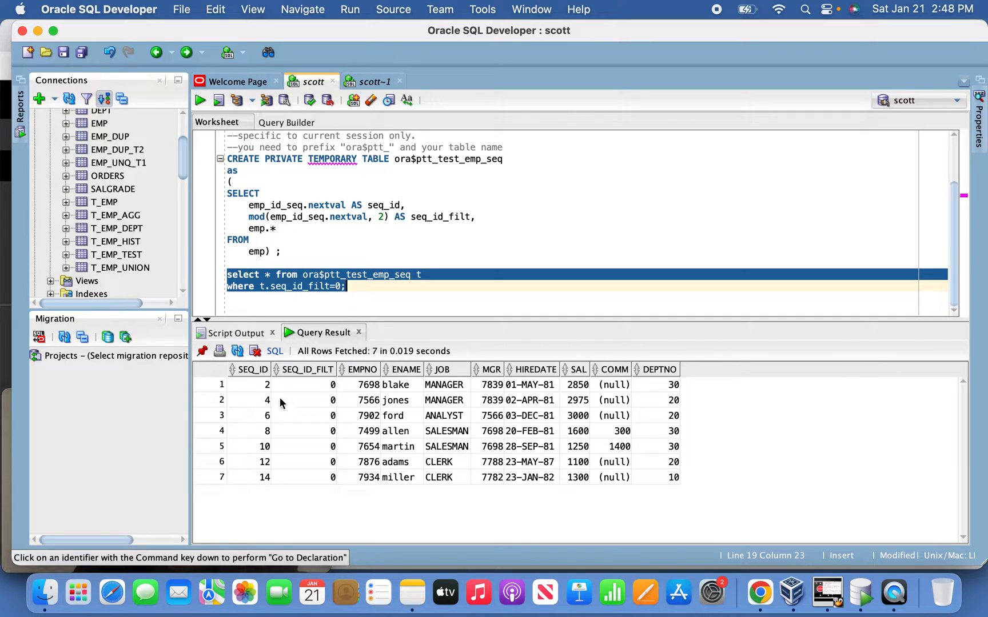
Inspect the SEQ_ID_FILT values of the first two result rows among the 7 even-ID employees
left_click(305, 386)
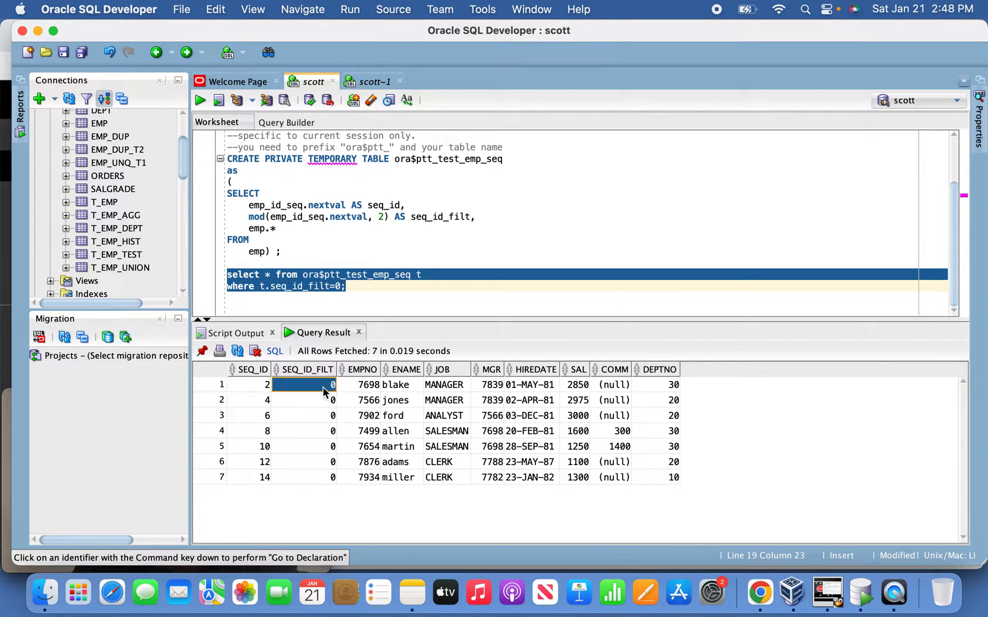
left_click(306, 400)
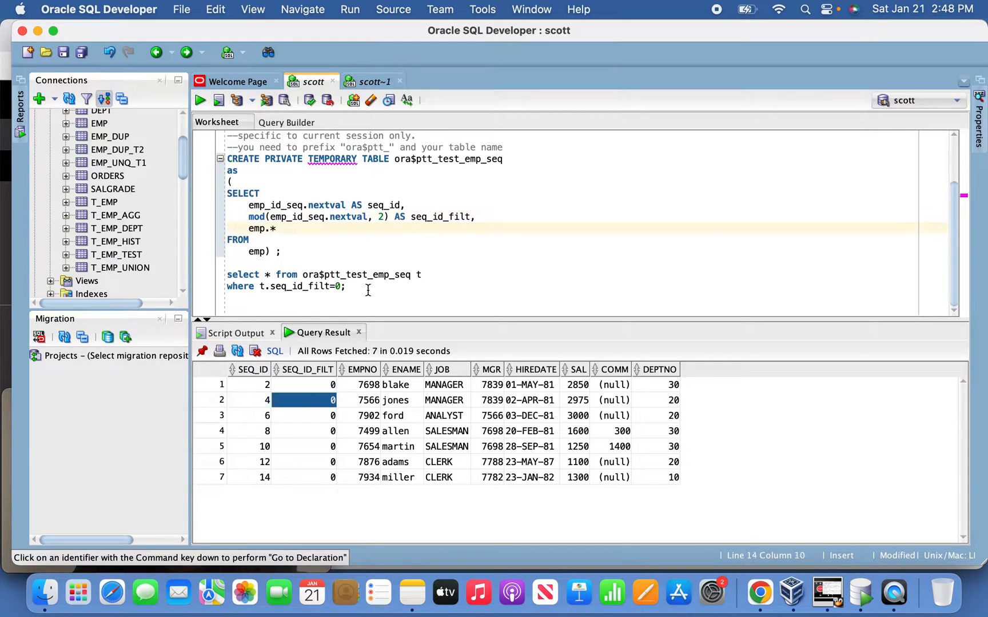
left_click(304, 385)
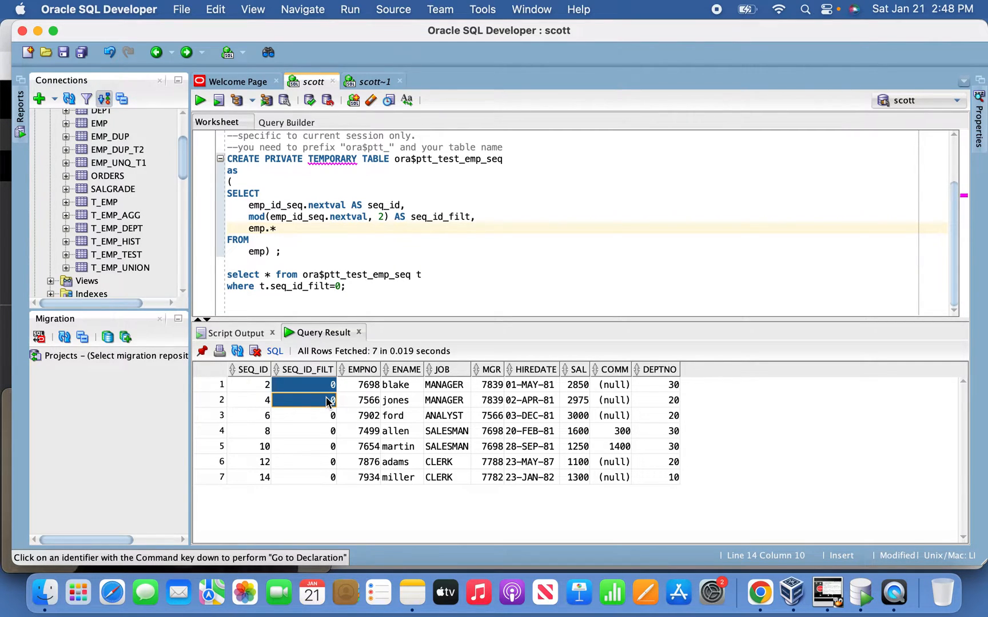
mouse_move(761, 593)
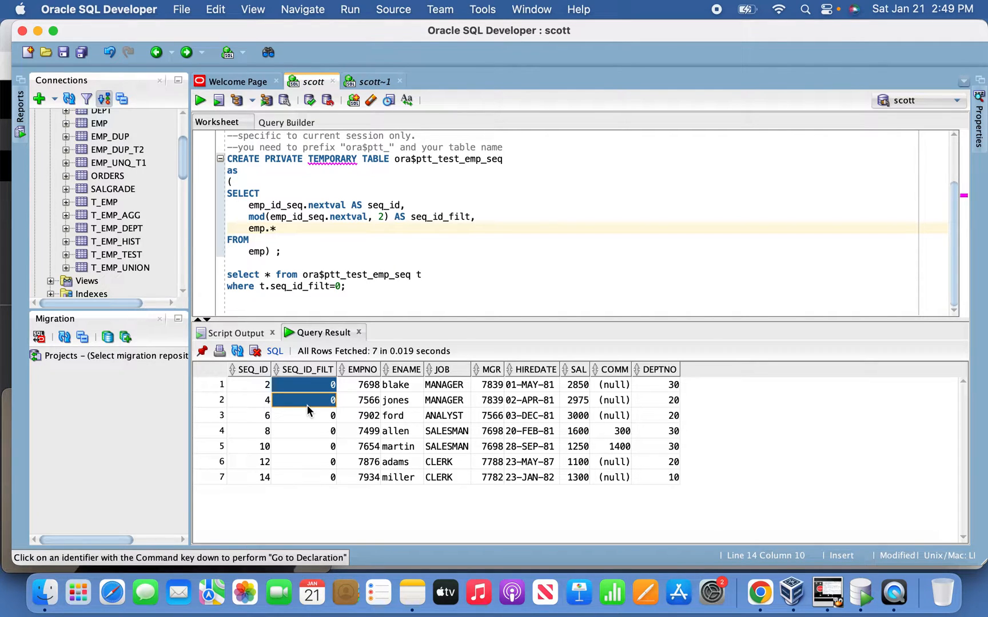
mouse_move(354, 425)
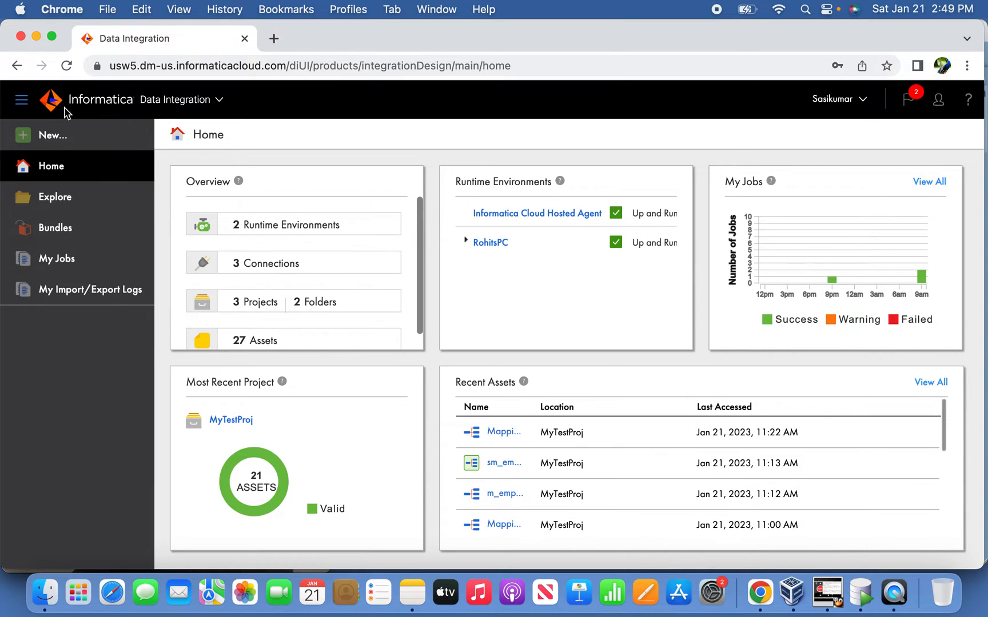
Create a new mapping and set its Source to the EMP table via the OracleScott connection
left_click(53, 135)
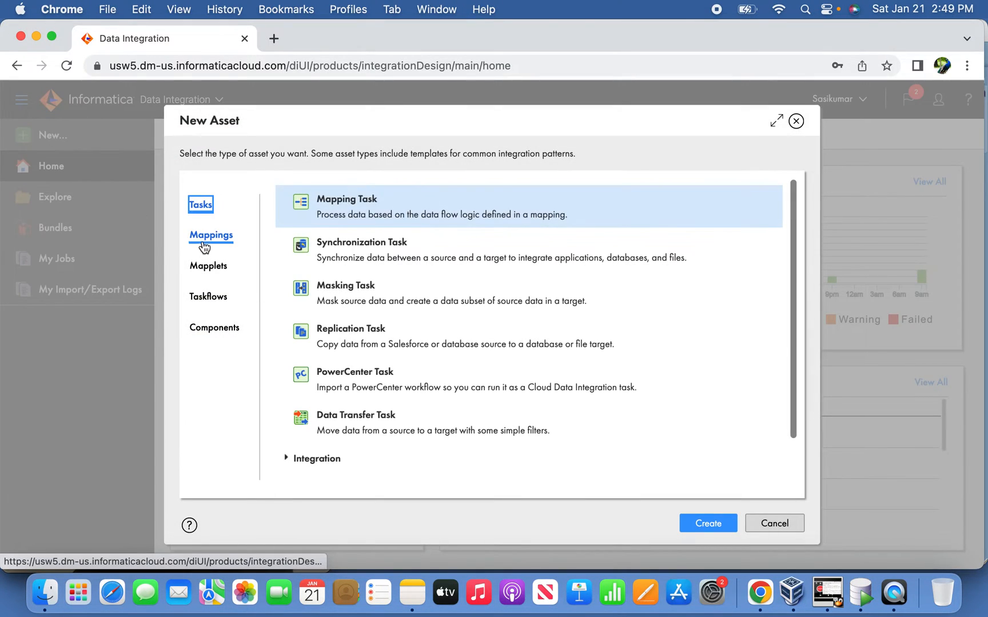
left_click(772, 523)
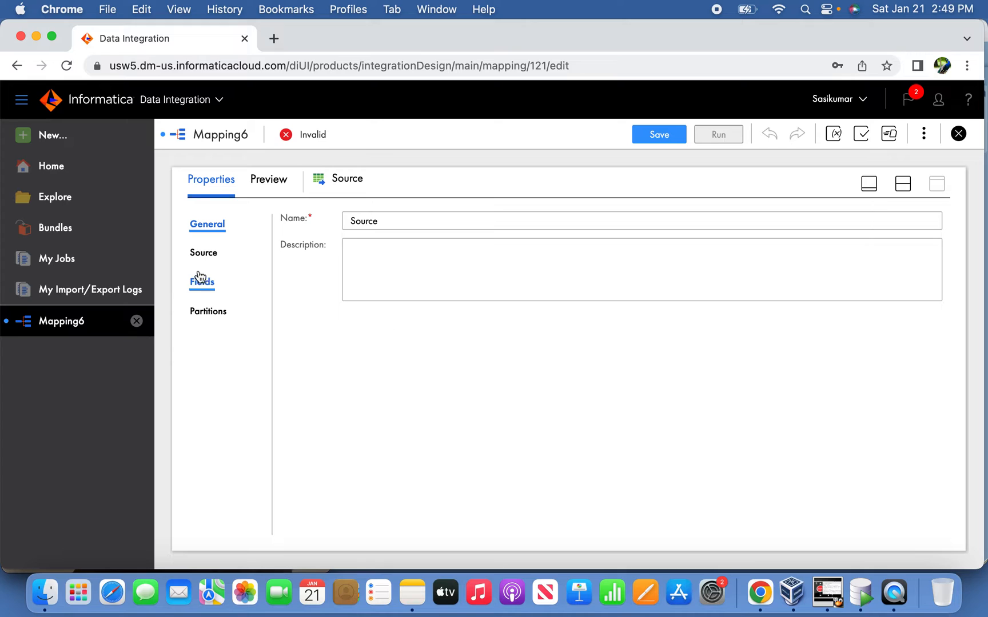
left_click(204, 253)
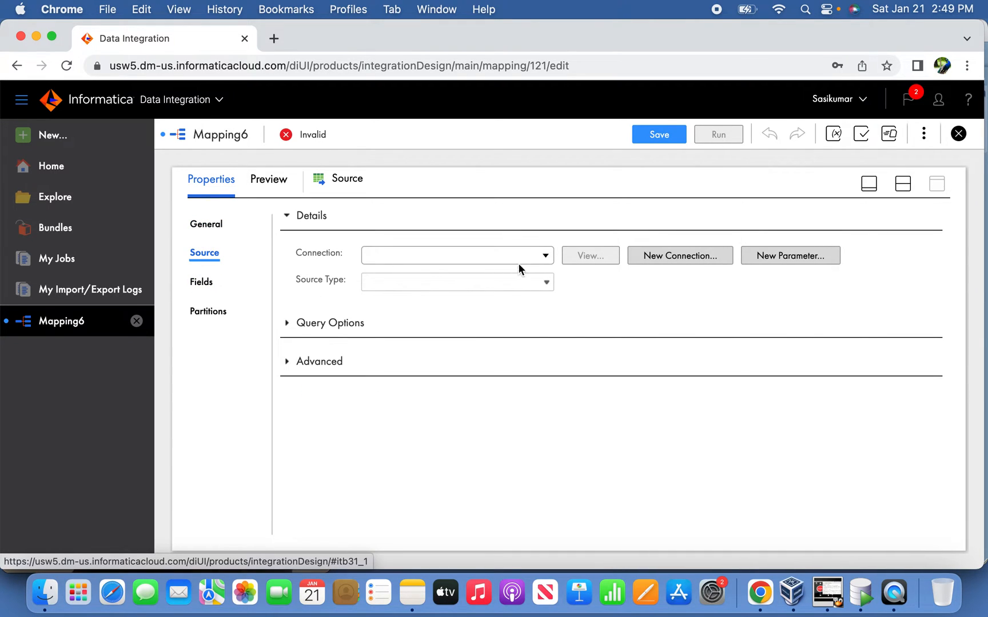
left_click(456, 255)
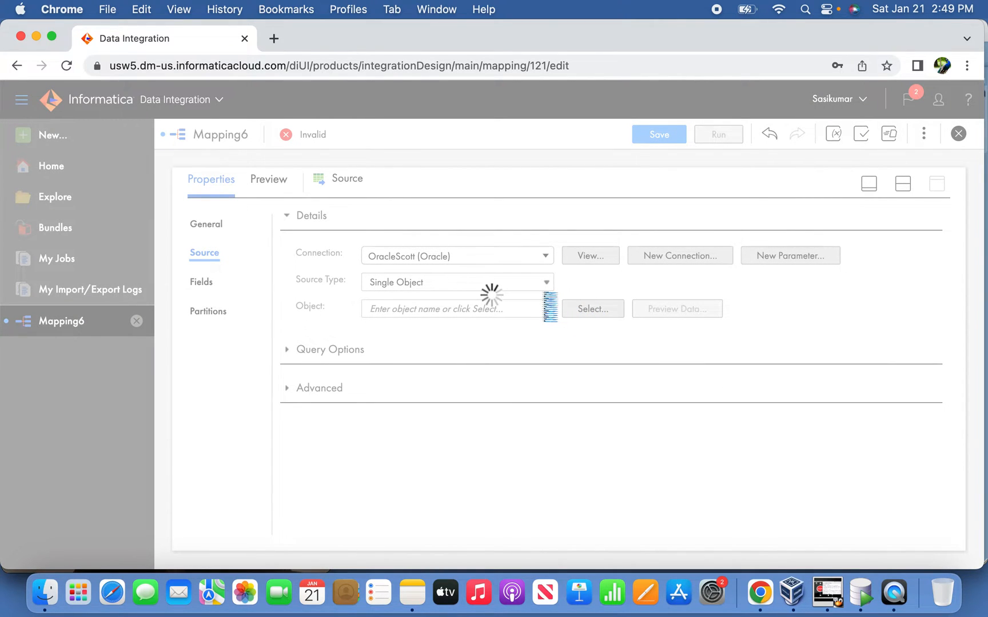
left_click(591, 309)
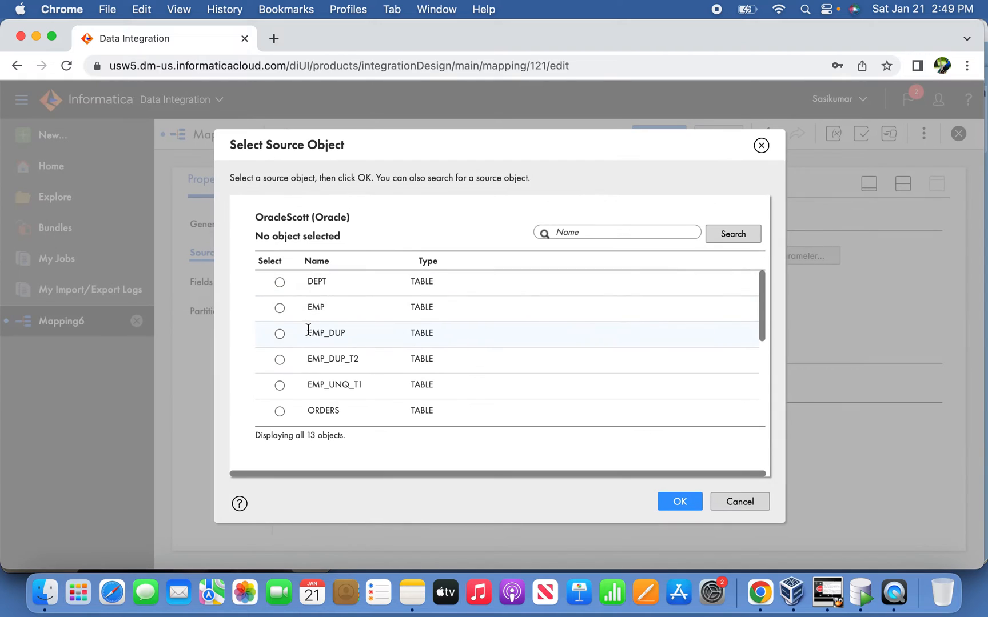
left_click(738, 501)
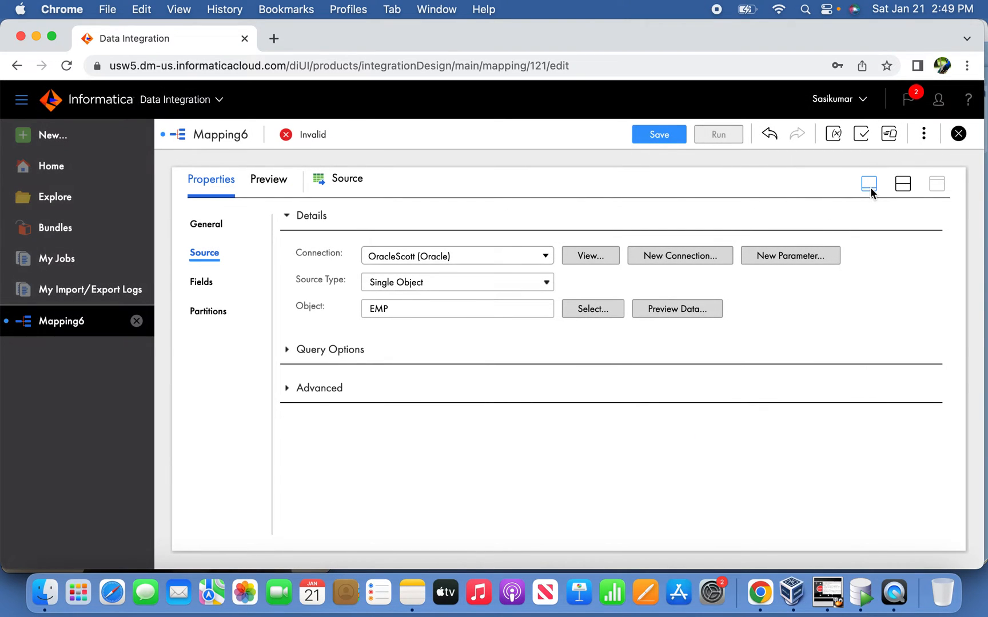
Drop a Sequence transformation onto the Mapping6 canvas and view its Advanced properties
left_click(868, 184)
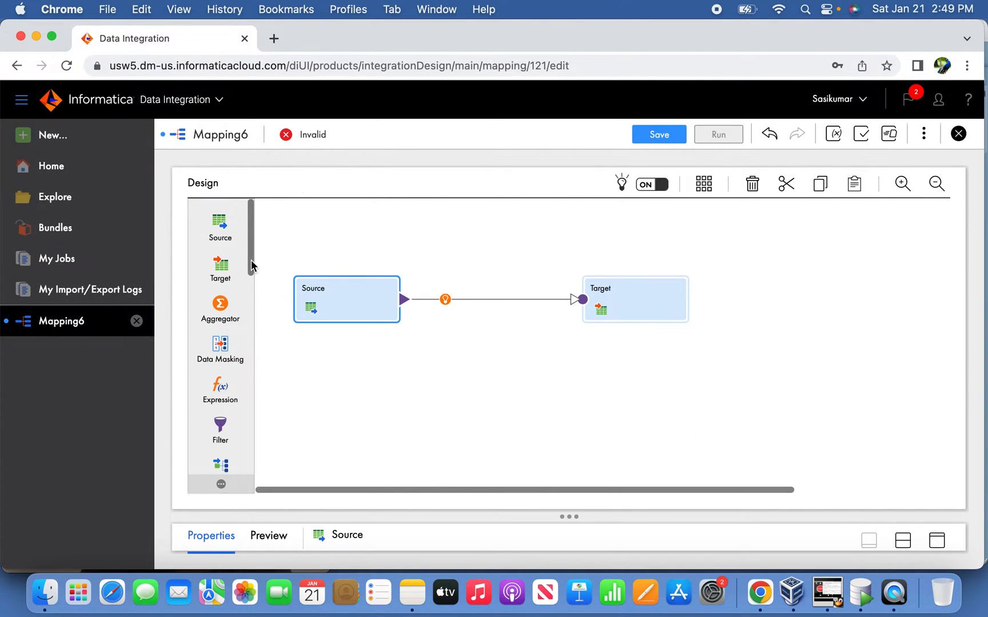
scroll("down", 3)
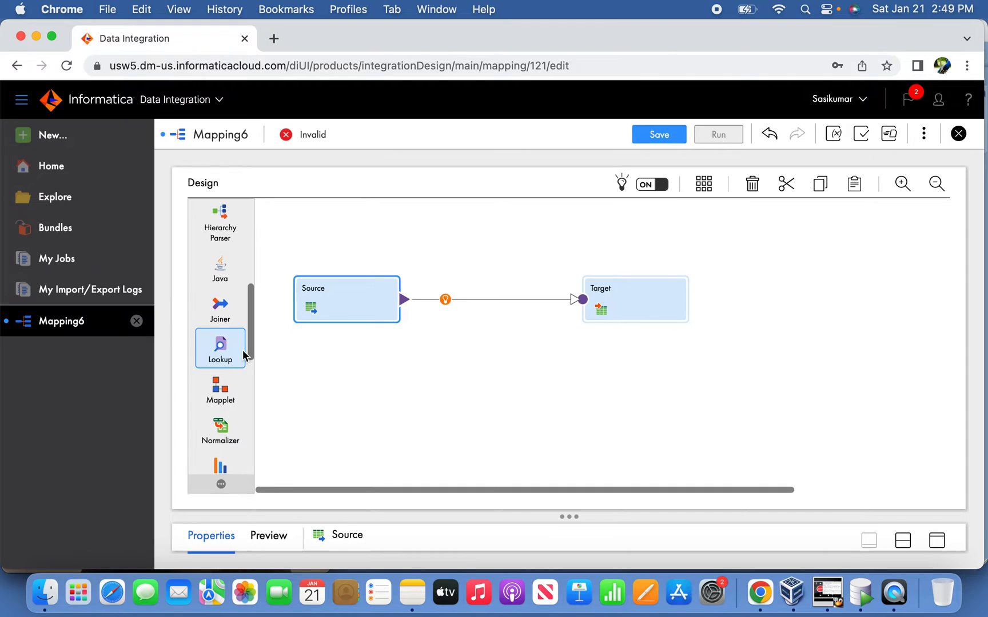
scroll("down", 3)
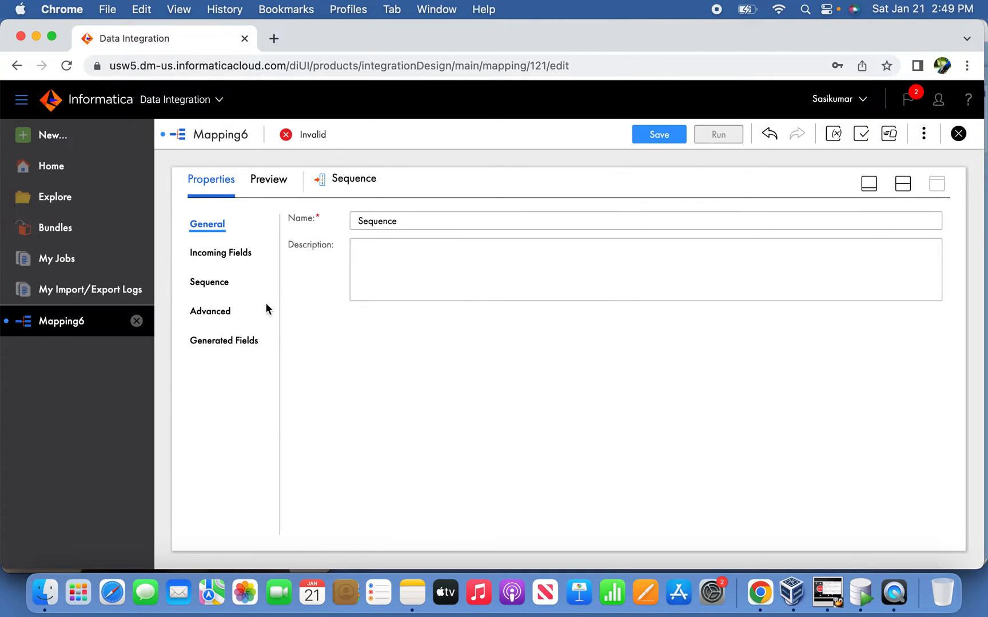
left_click(209, 311)
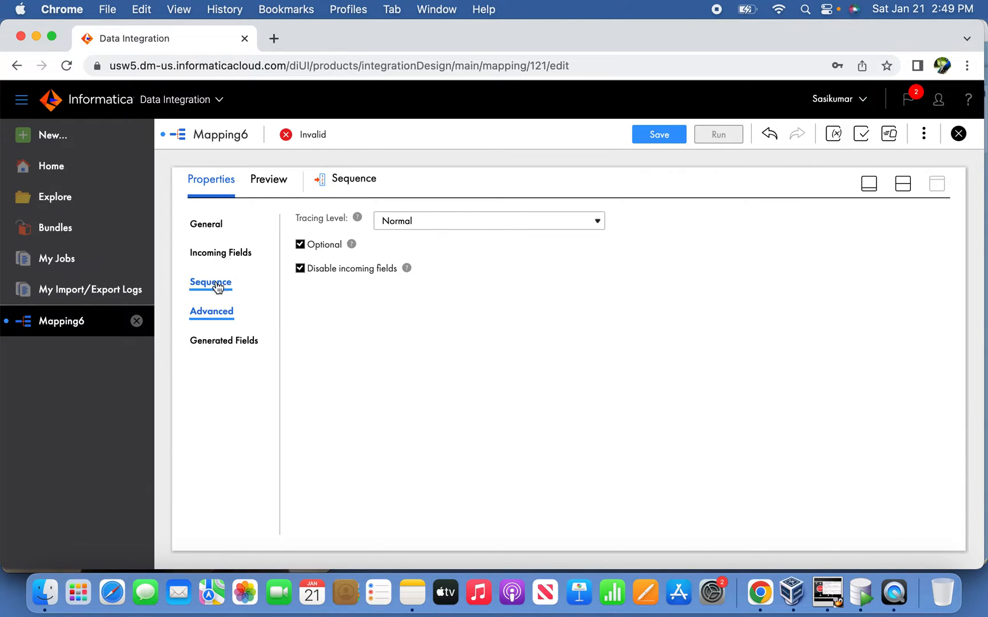
Set the Sequence to end value 2, cycle from start value 1, and reset each run
left_click(211, 282)
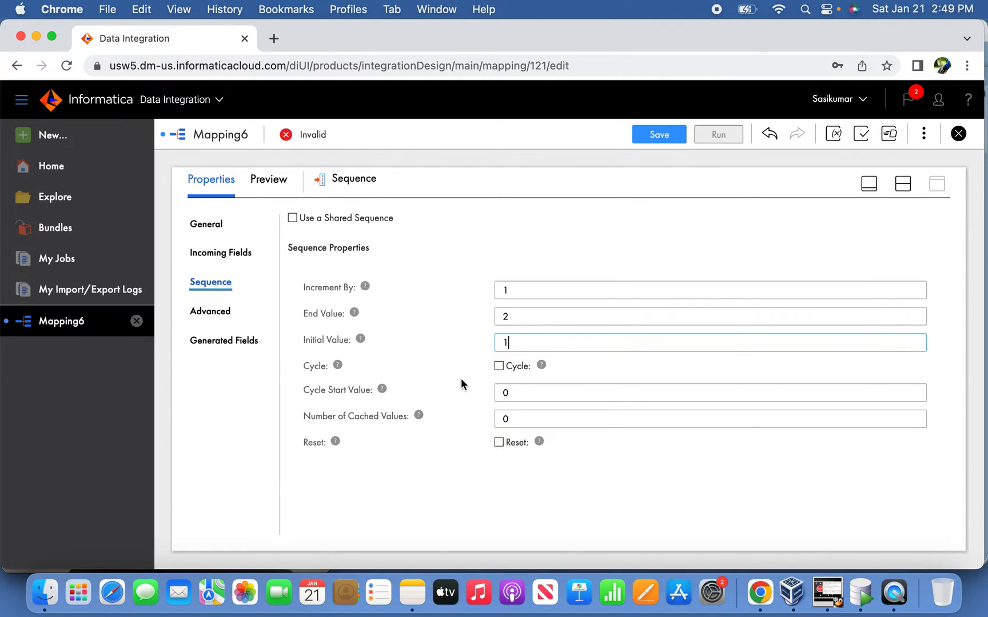
left_click(498, 366)
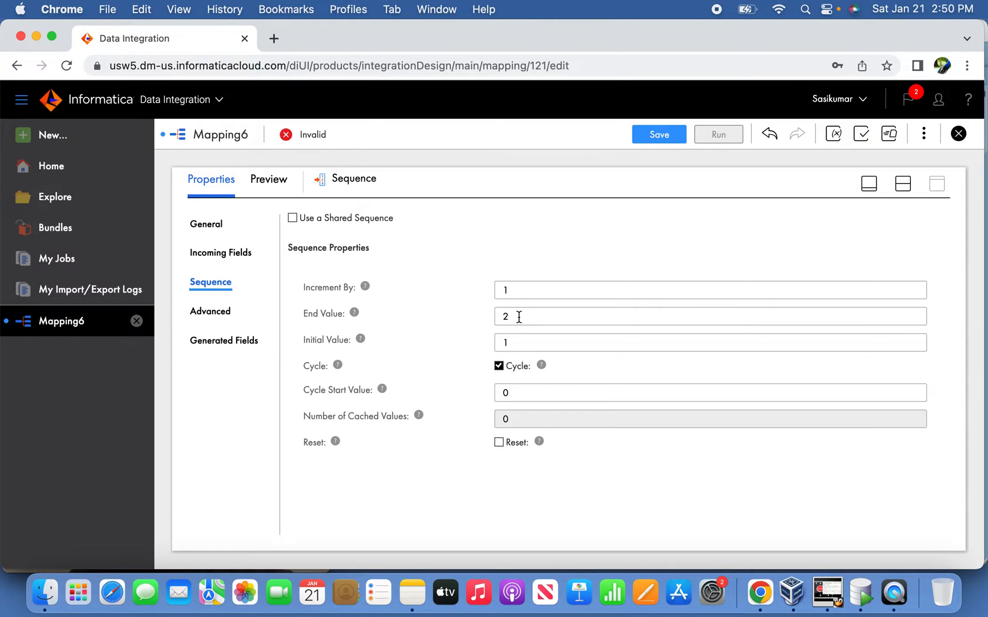
mouse_move(529, 393)
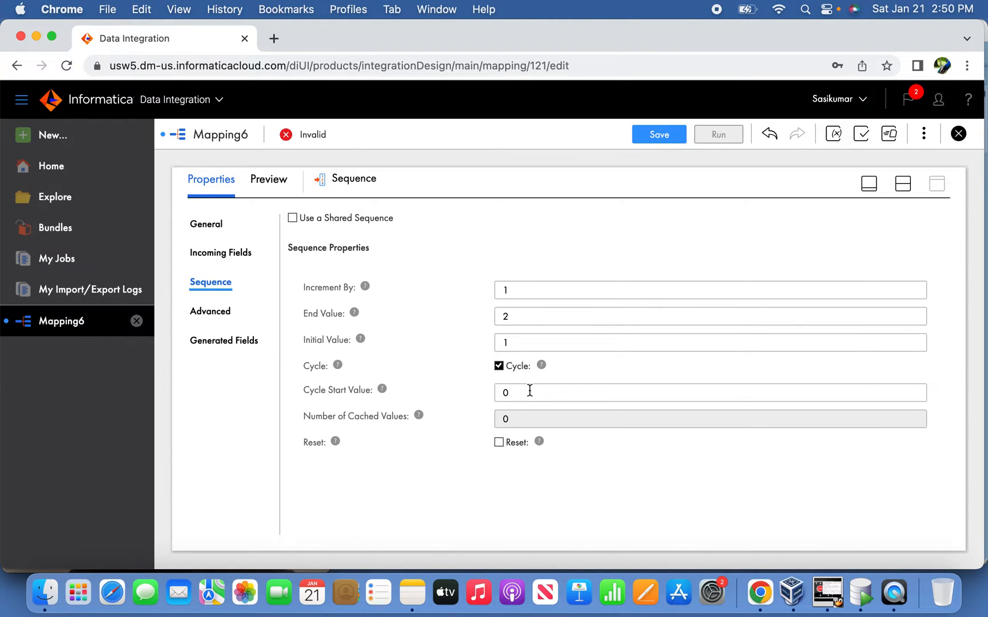
type("1")
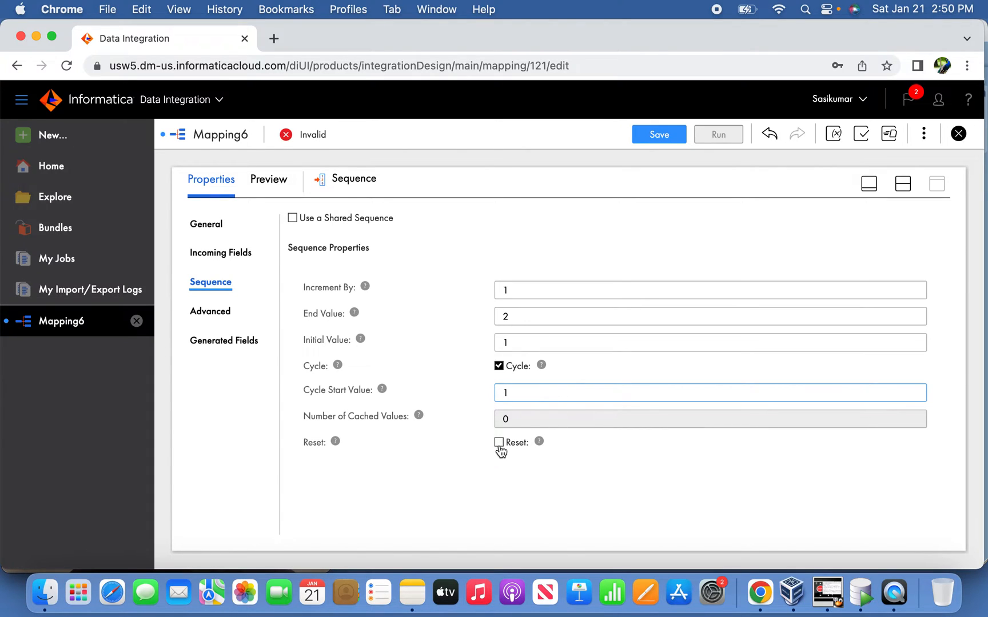
left_click(499, 442)
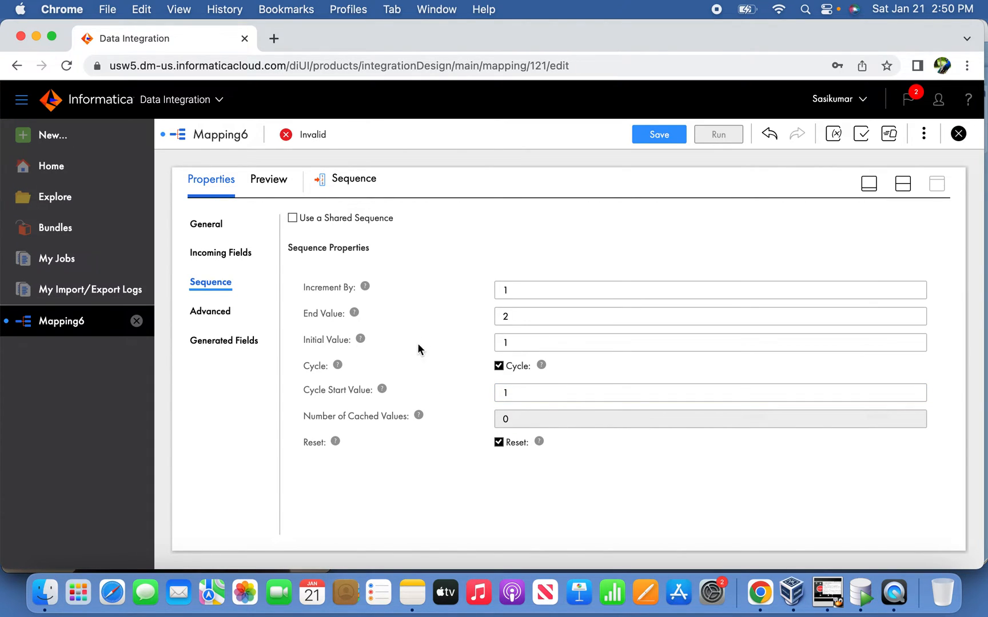
mouse_move(408, 306)
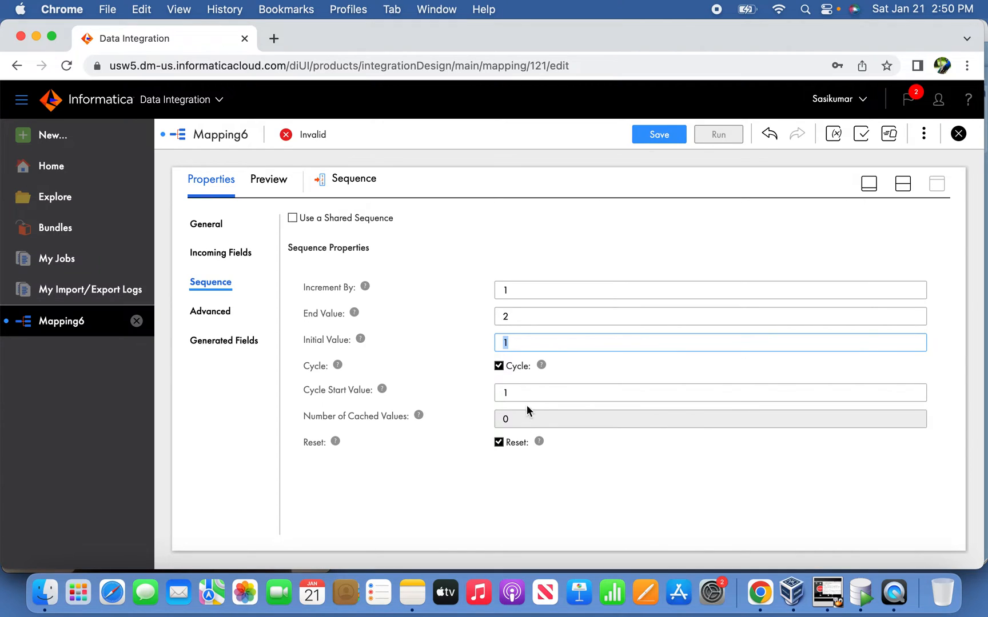
left_click(709, 393)
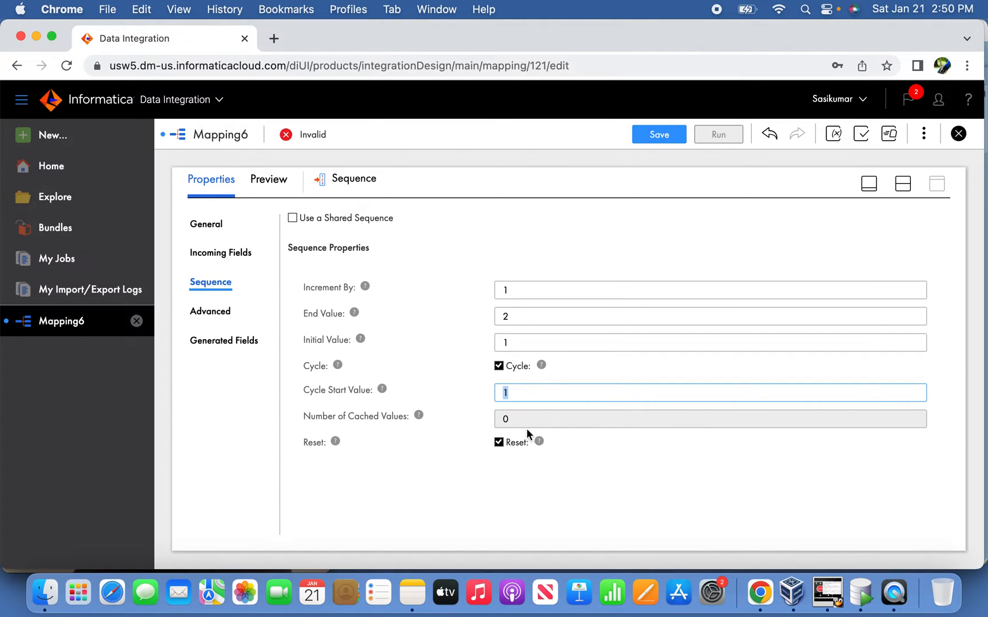
mouse_move(512, 451)
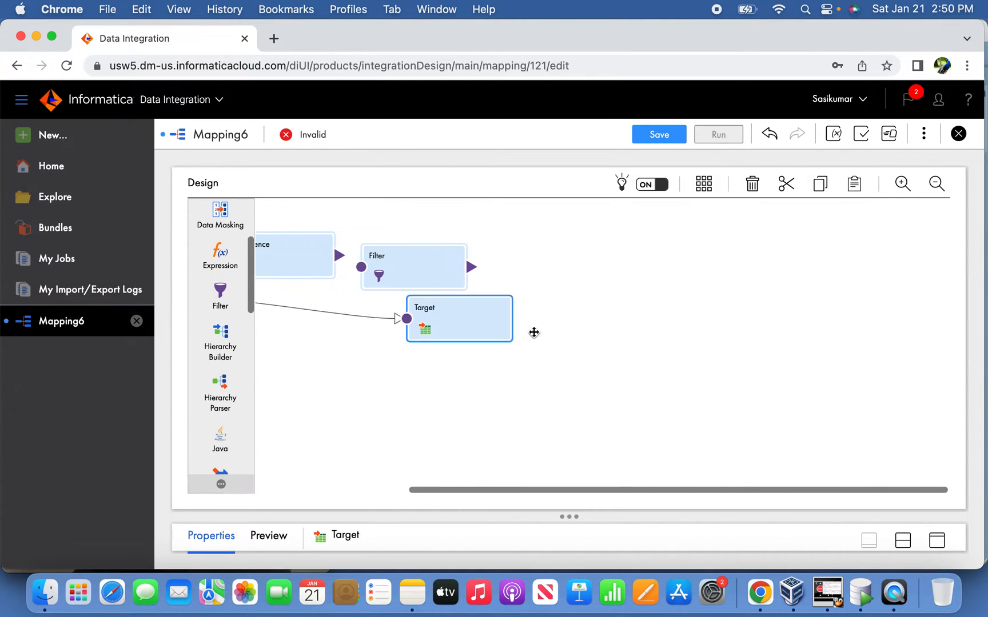
Delete the Source-to-Target link and connect the Source output into the Filter
left_click_drag(459, 318, 548, 346)
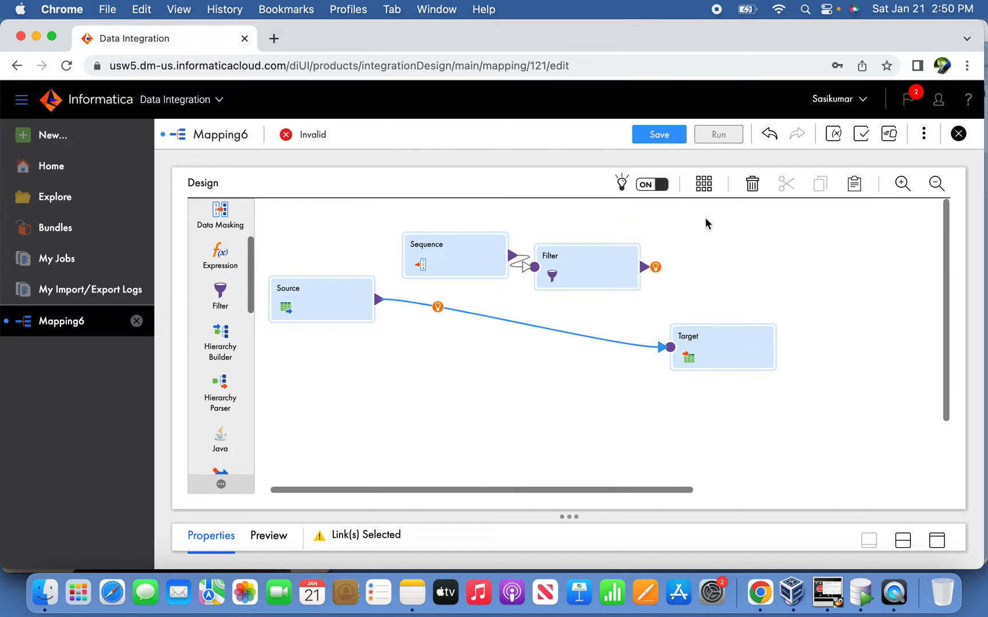
mouse_move(765, 197)
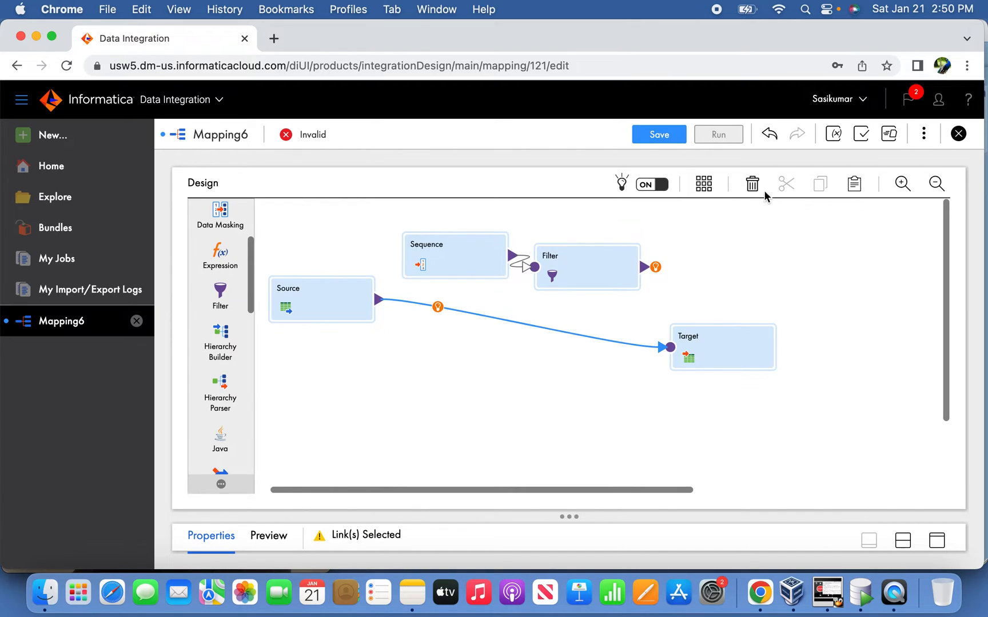
left_click(751, 182)
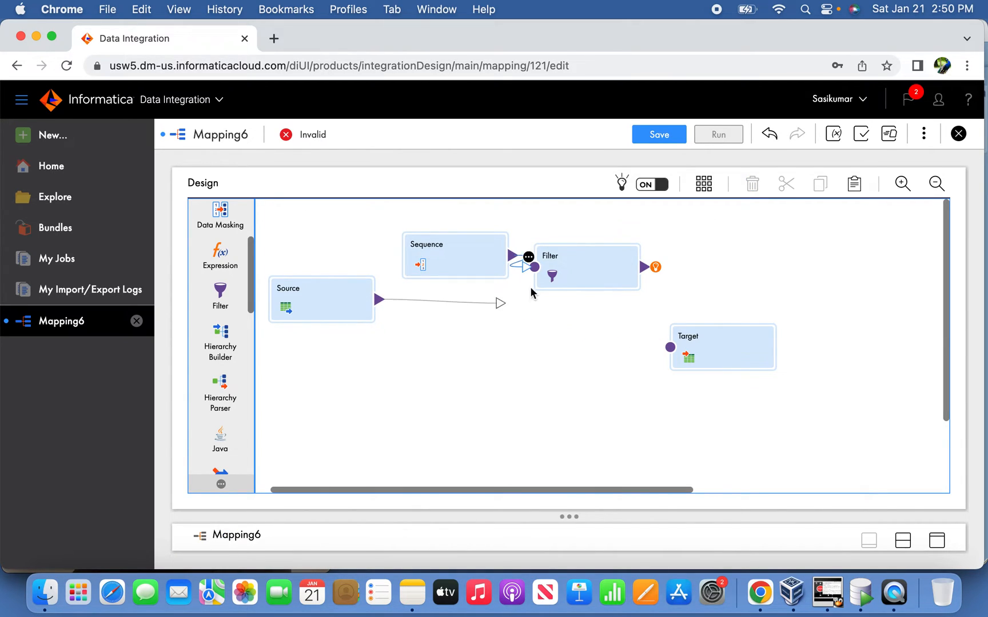
left_click_drag(586, 267, 558, 354)
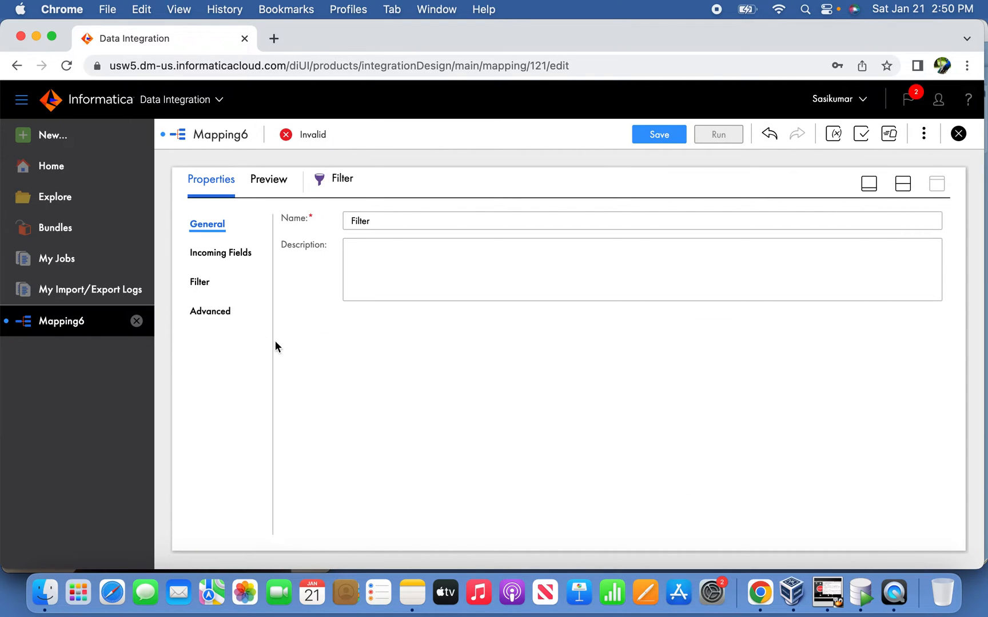
Replace the Filter's All Fields rule with a Named Fields rule including 9 fields, excluding CURRVAL
left_click(219, 253)
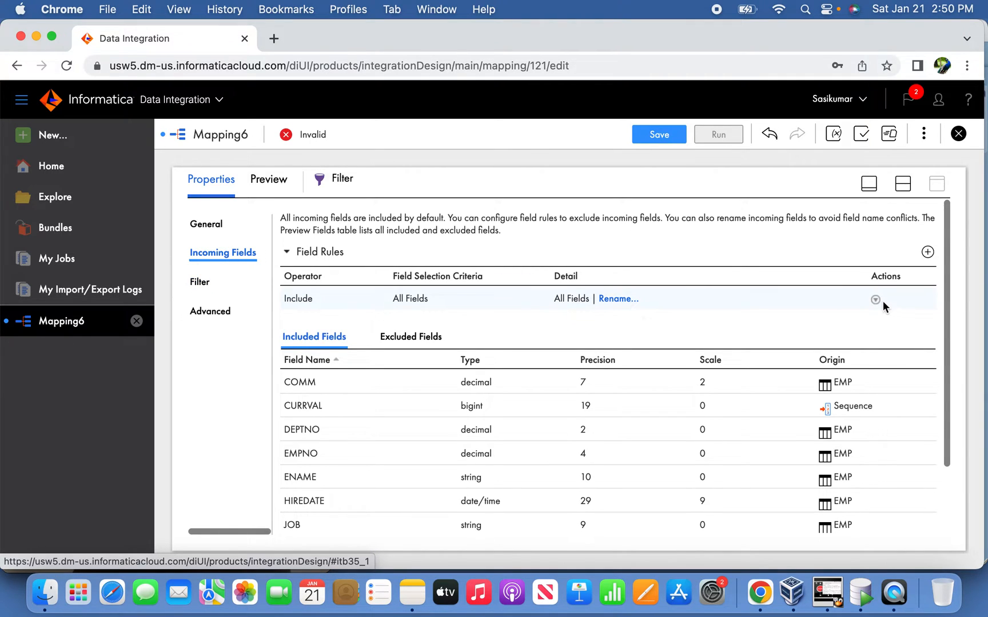
left_click(927, 251)
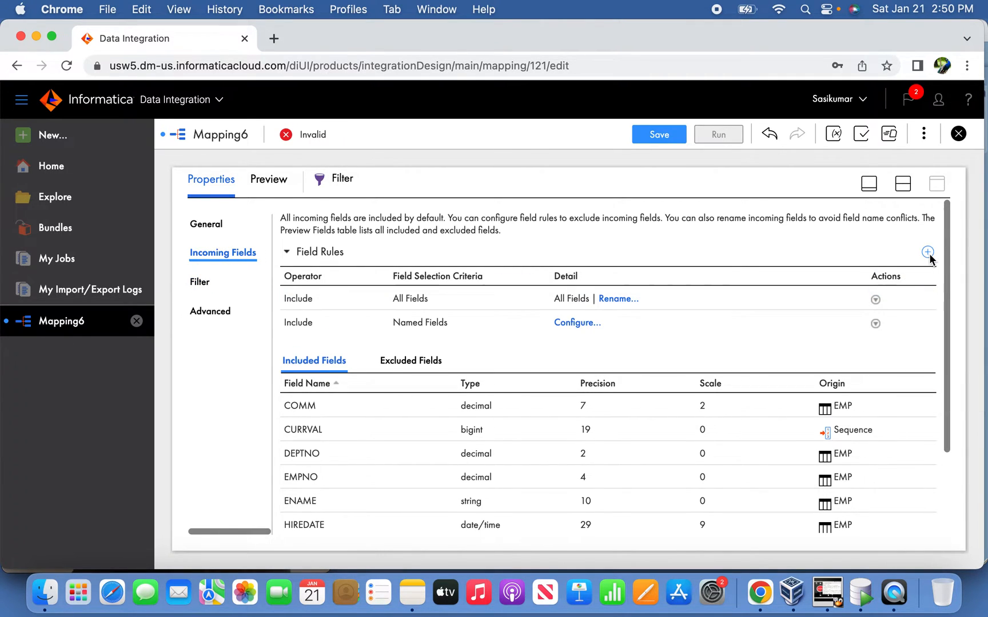
left_click(874, 300)
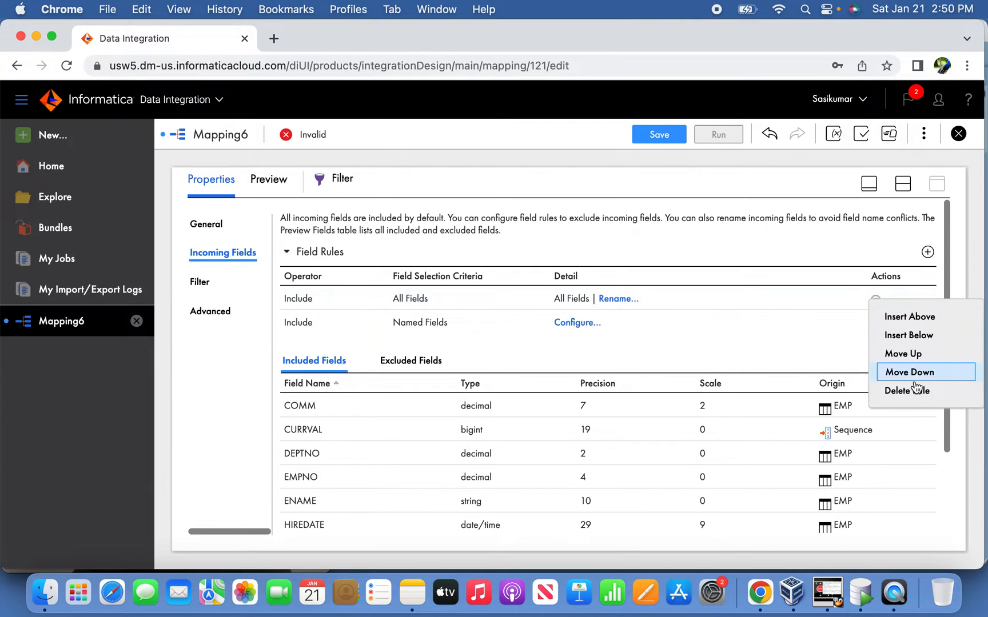
left_click(576, 322)
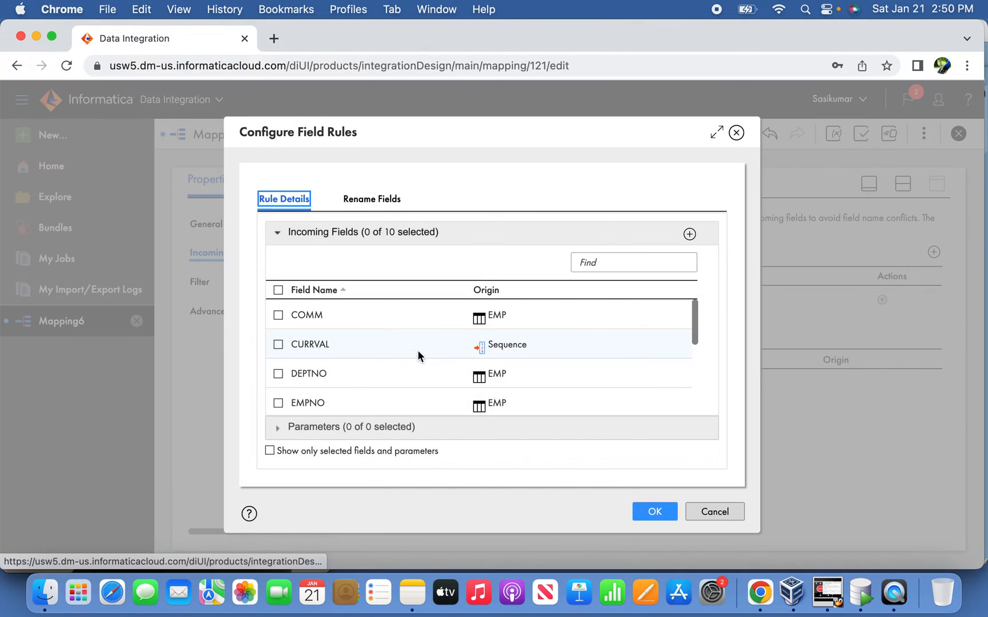
left_click(278, 289)
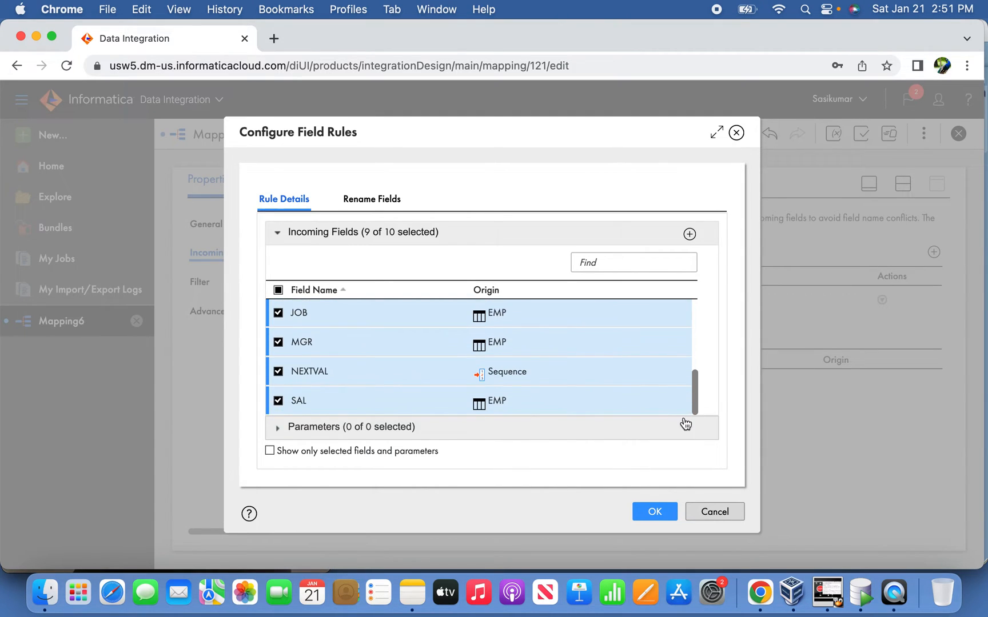
left_click(653, 511)
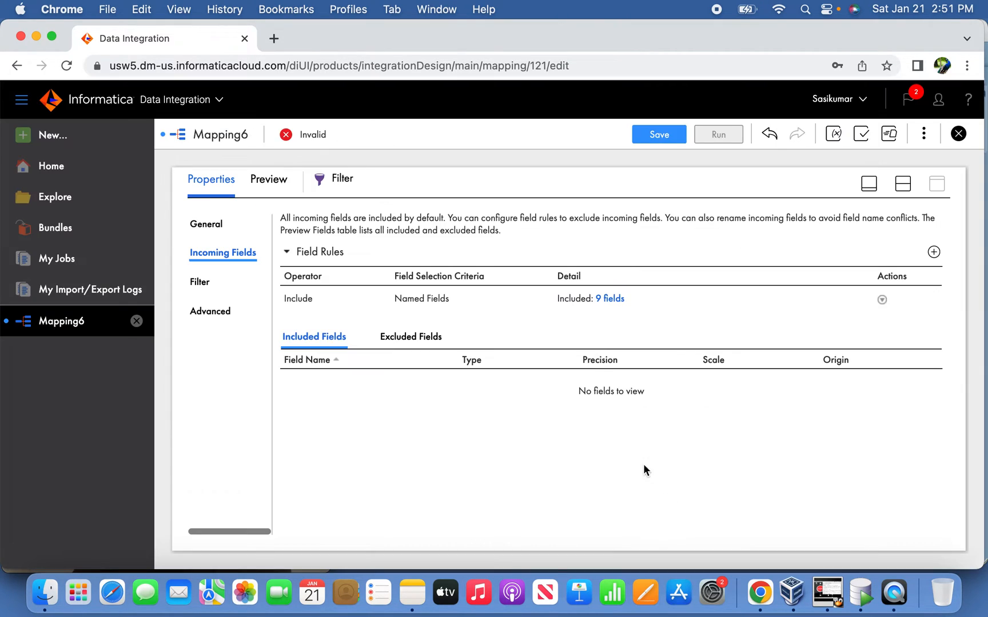
Add a Filter condition keeping only rows where NEXTVAL = 2
left_click(200, 281)
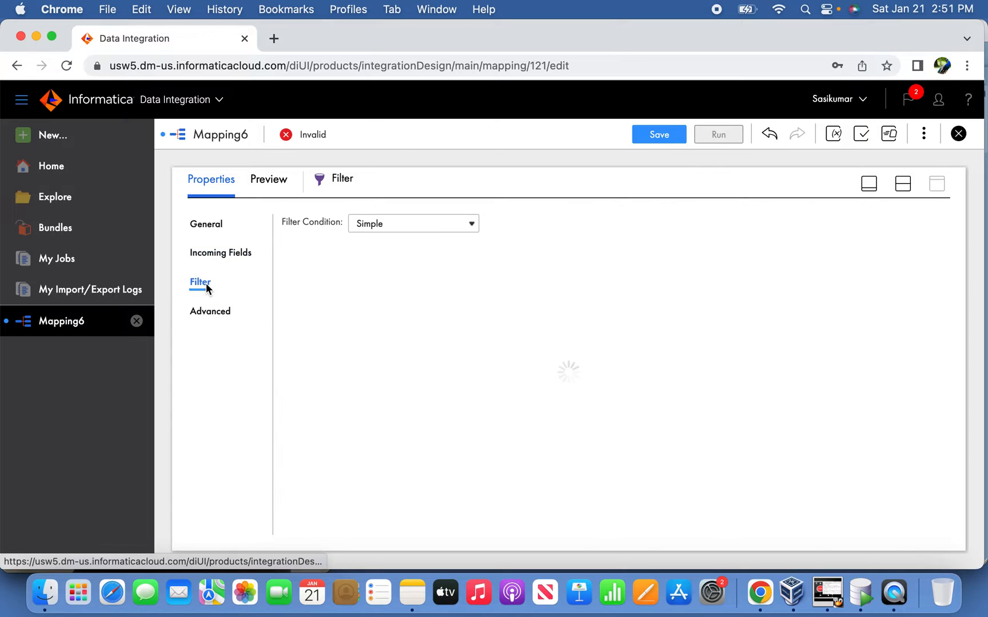
left_click(200, 282)
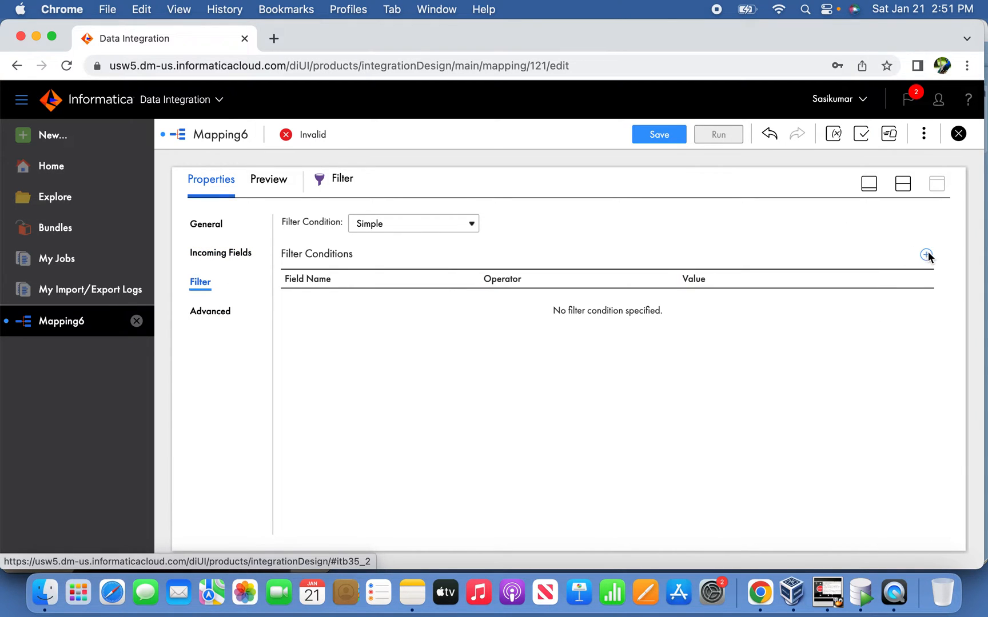
left_click(925, 255)
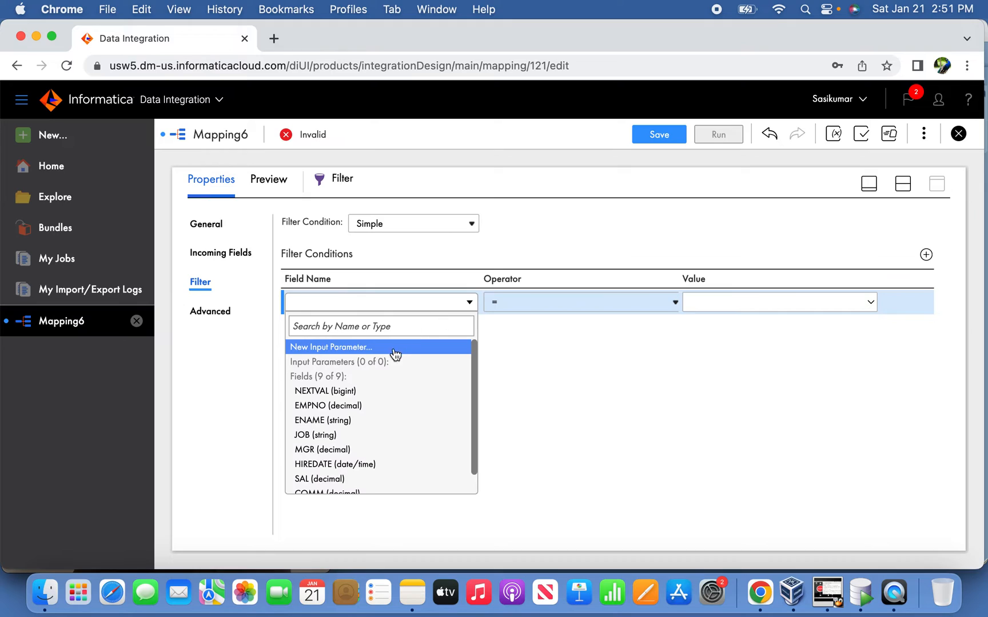
left_click(326, 391)
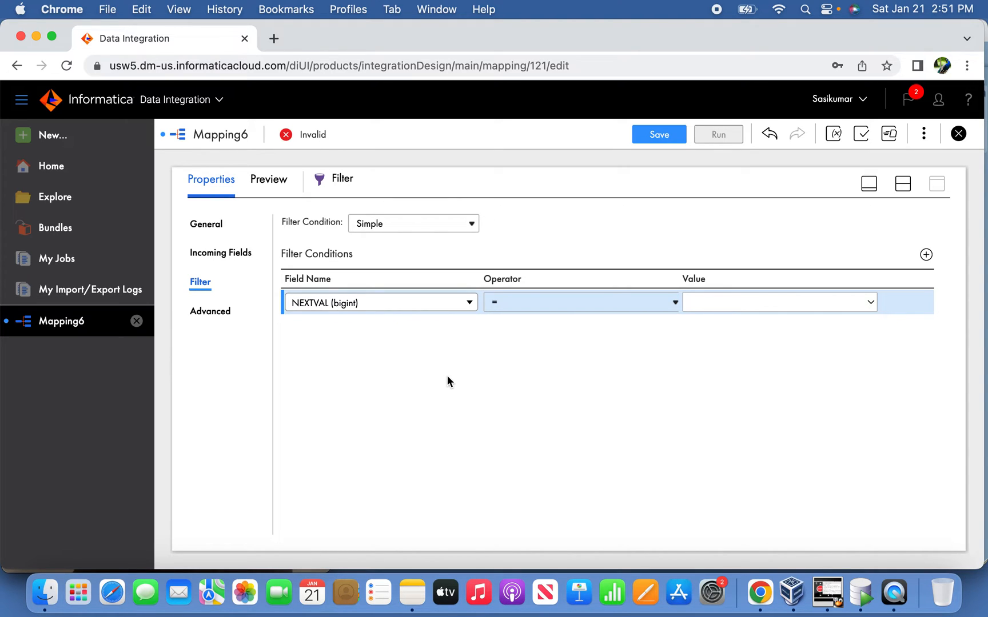
left_click(780, 301)
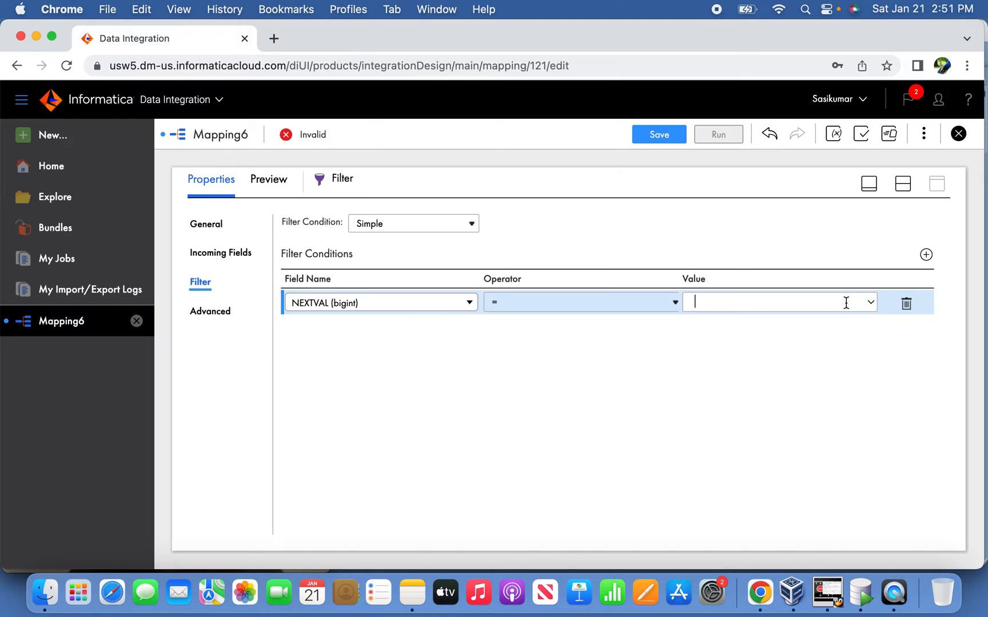
type("2")
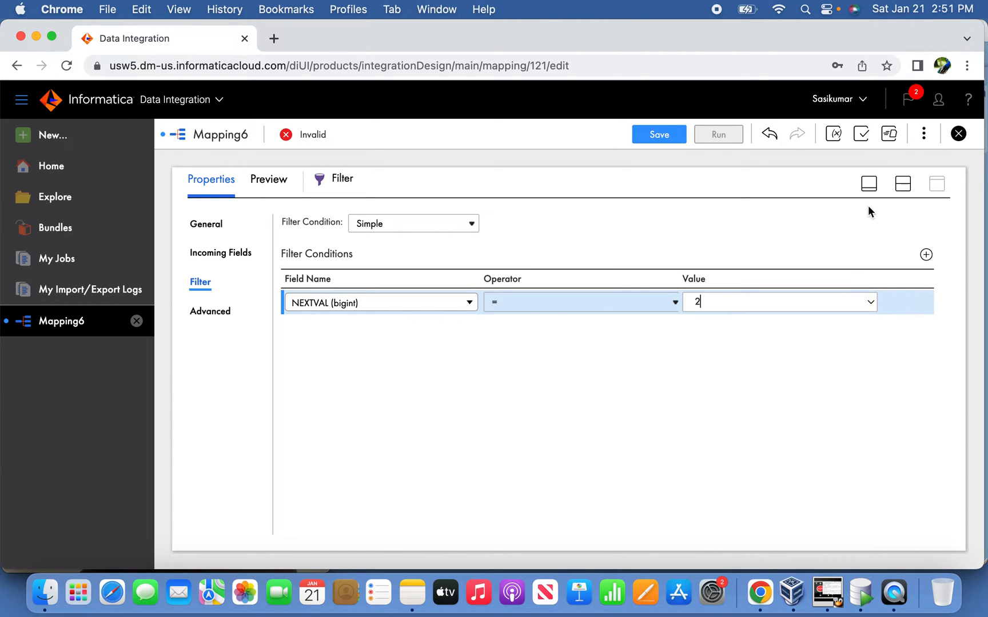
left_click(658, 134)
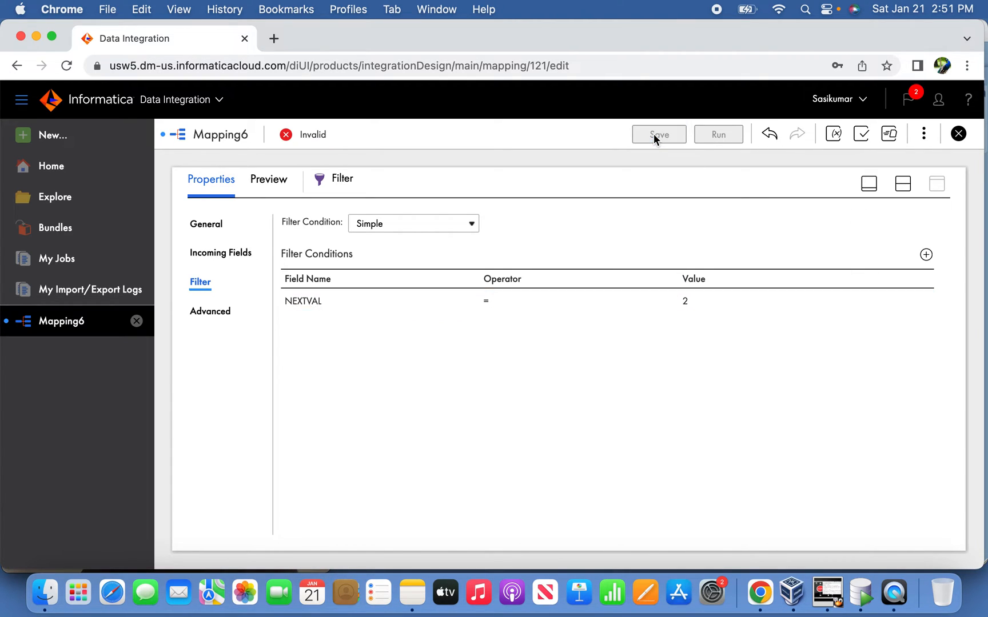
Save the mapping and connect the Filter output to the Target
left_click(659, 133)
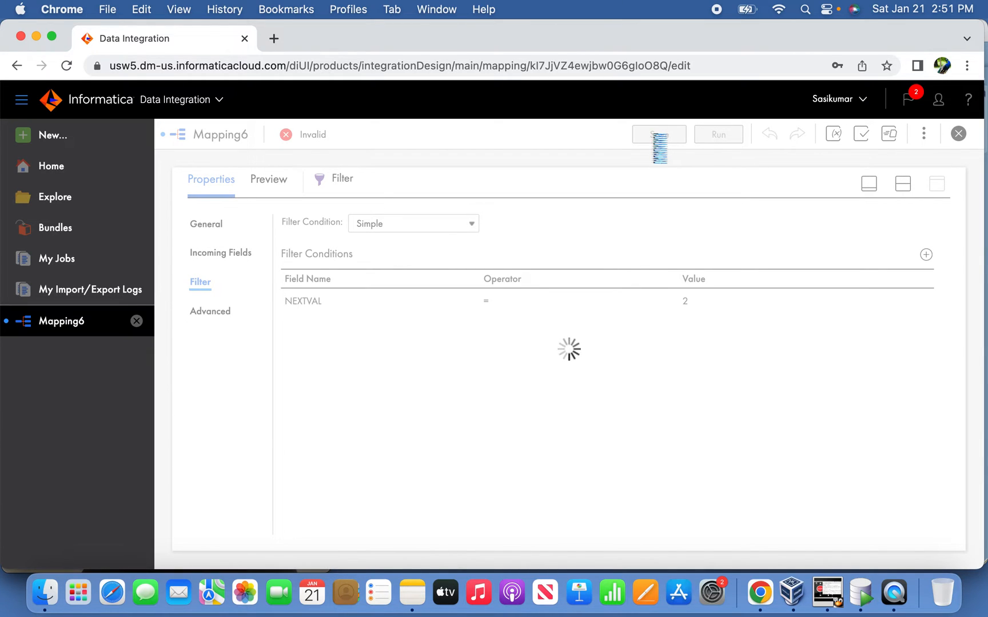
left_click(657, 134)
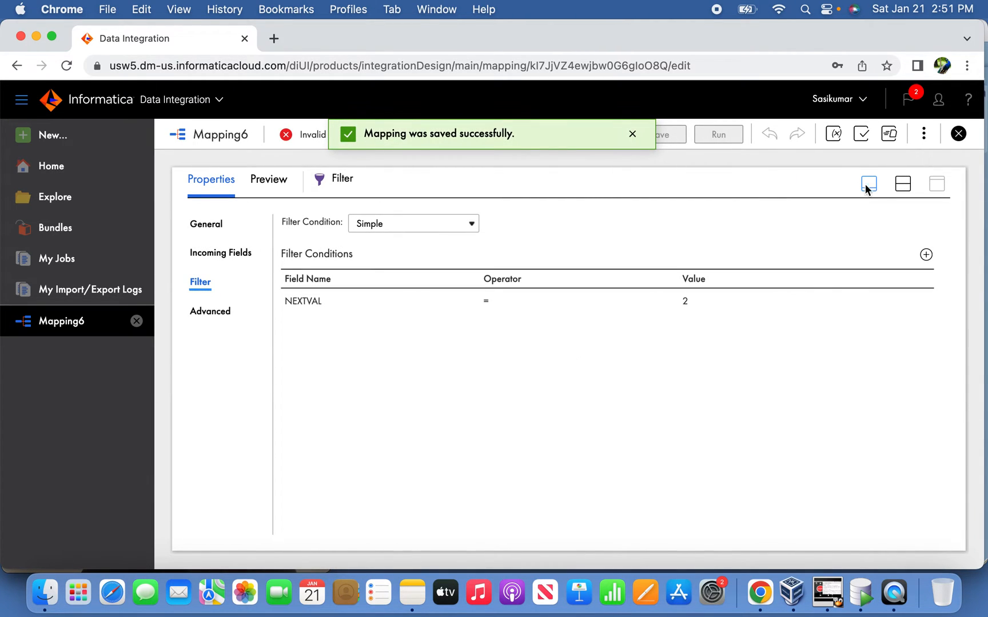
left_click(869, 184)
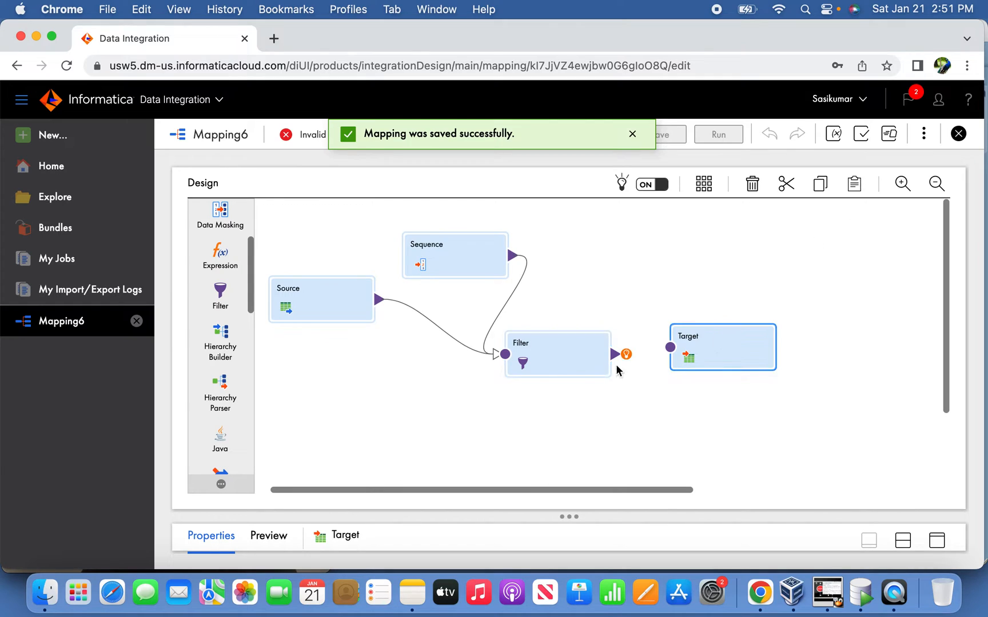
left_click_drag(626, 355, 670, 347)
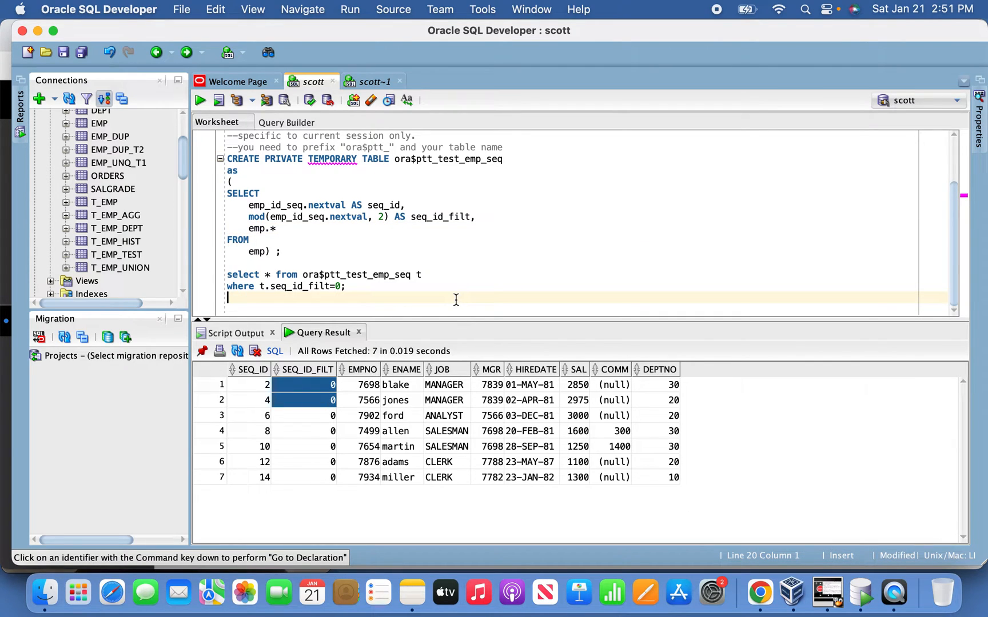
Write CREATE TABLE t_emp_seq AS SELECT * FROM emp WHERE 1=2 in the worksheet
type("create table")
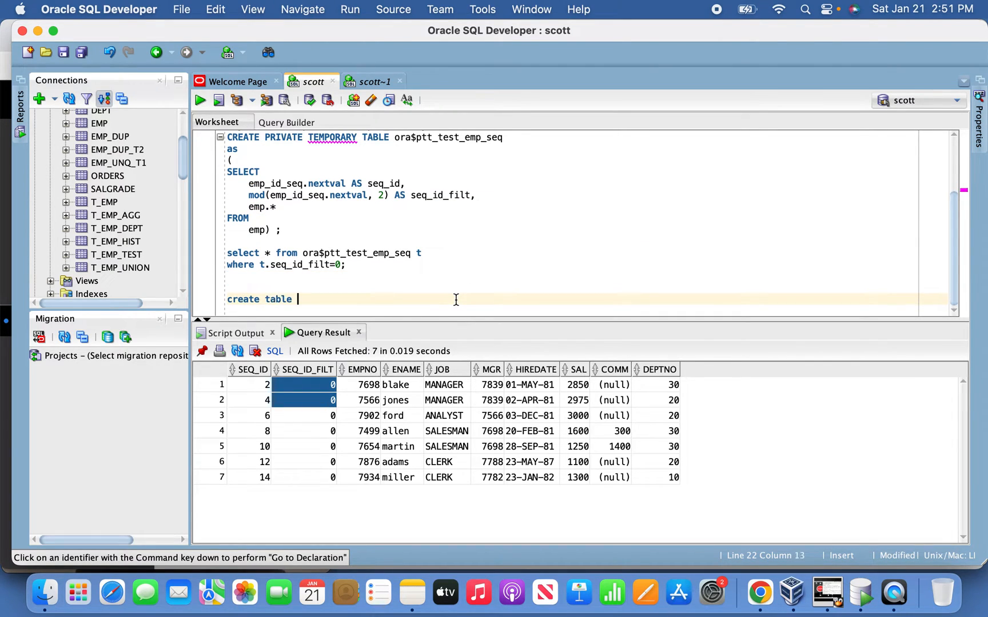
type("t_emp_seq")
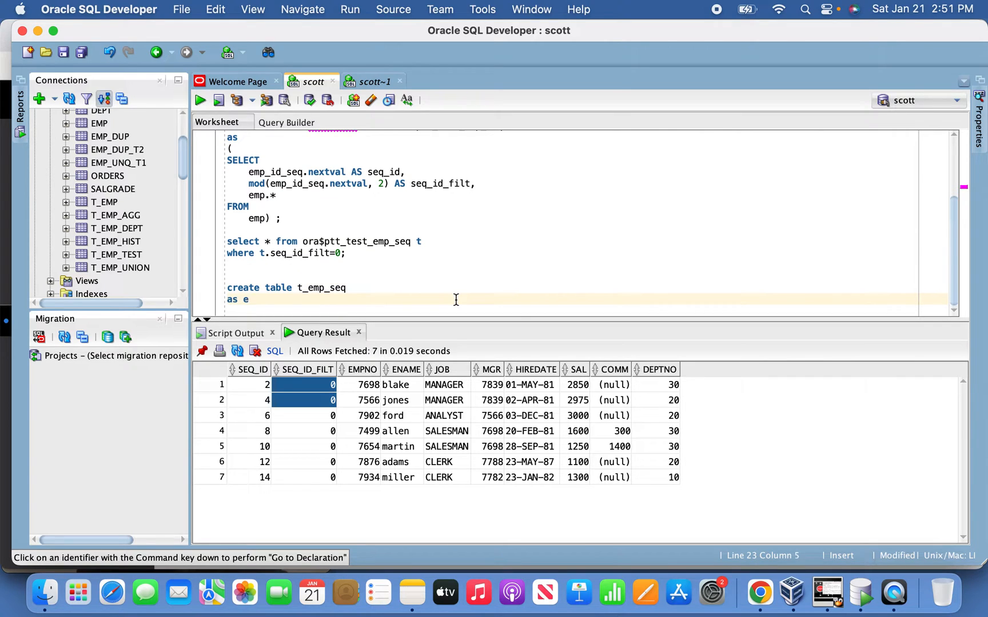
type("select * from")
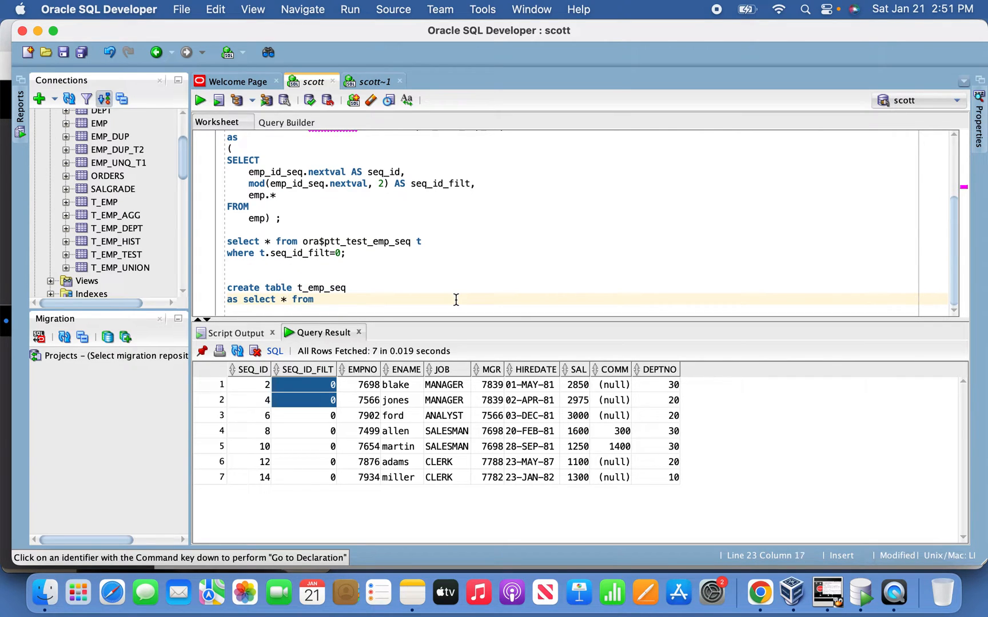
type("emp where 1=2")
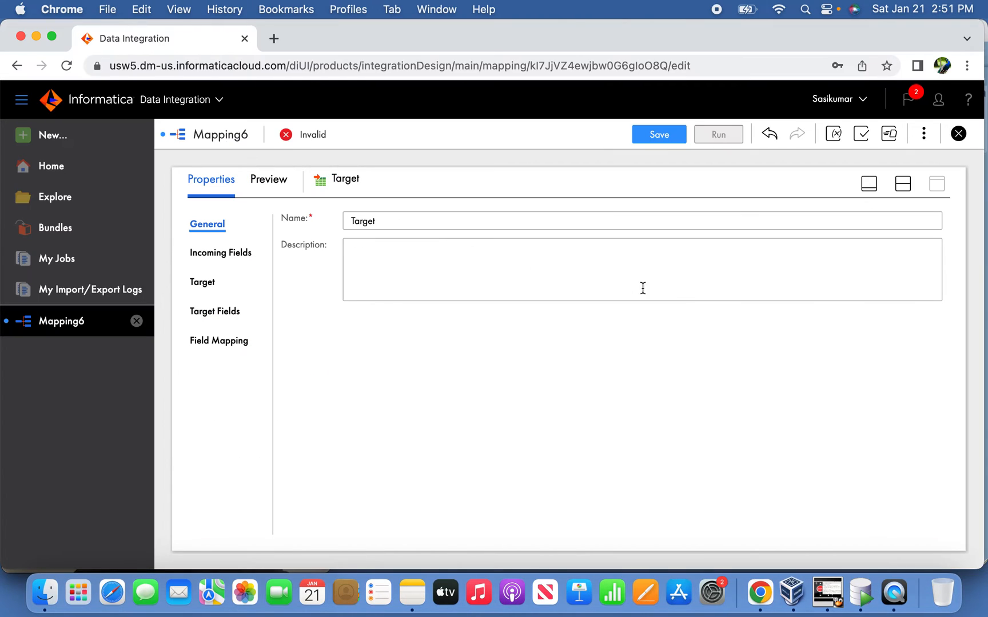
Select T_EMP_SEQ on OracleScott as the Target object for inserts
left_click(202, 282)
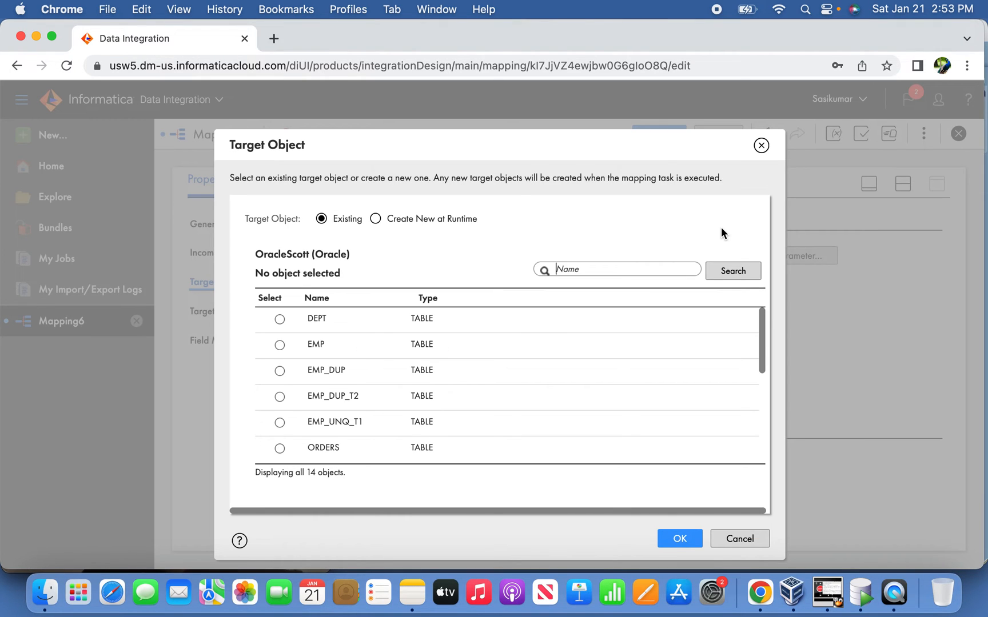
scroll("down", 3)
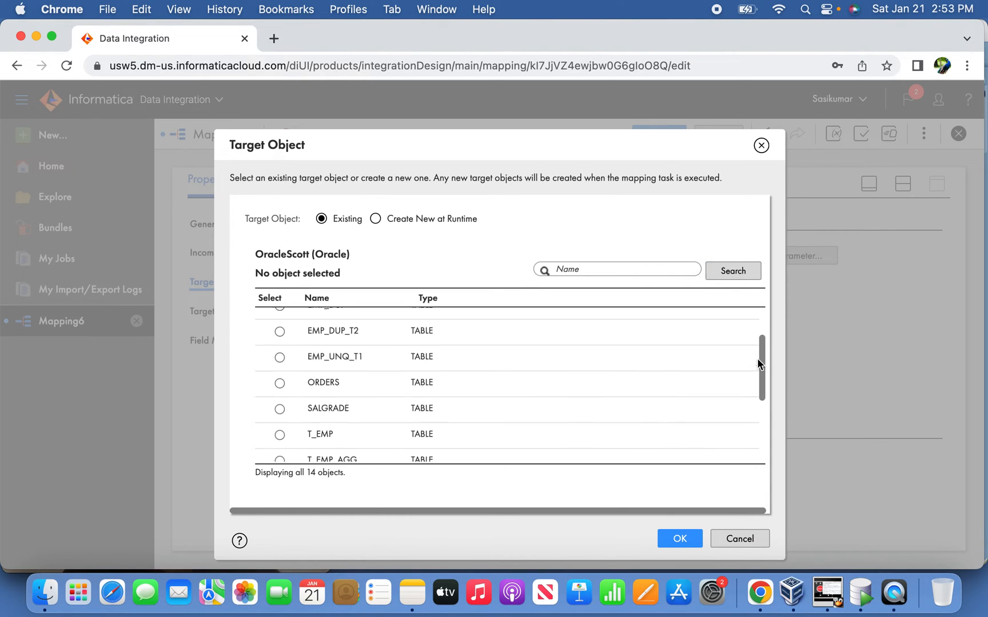
scroll("down", 3)
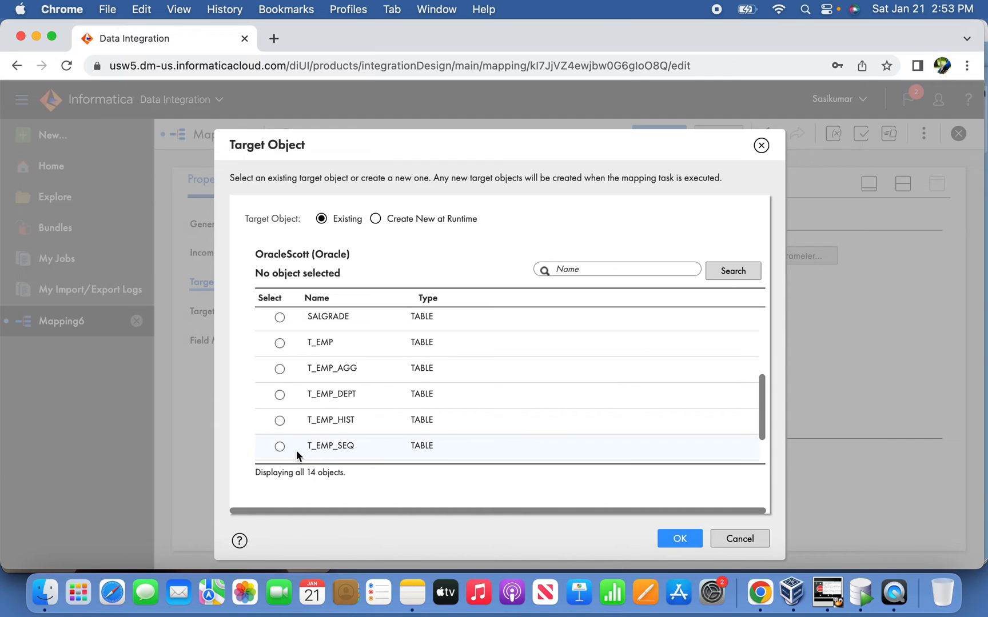
left_click(739, 539)
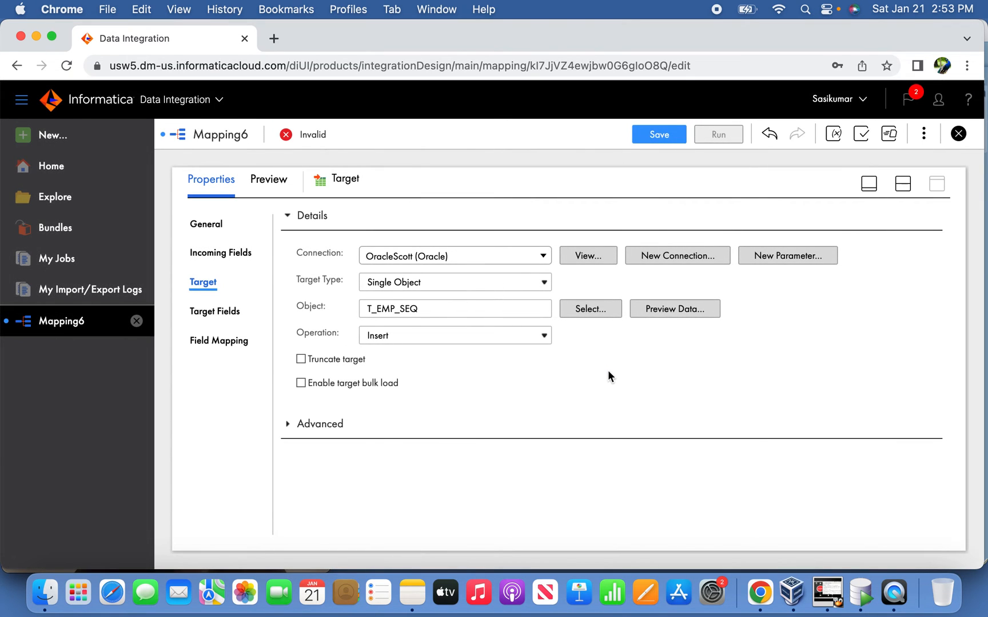
Smart Map all eight T_EMP_SEQ target fields to their same-named incoming fields
left_click(215, 311)
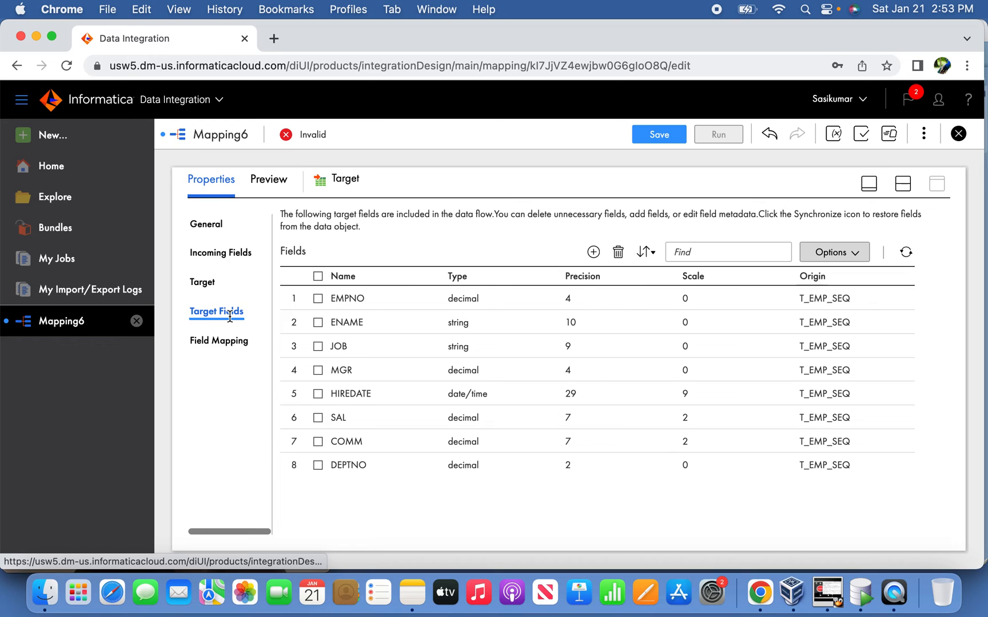
left_click(220, 341)
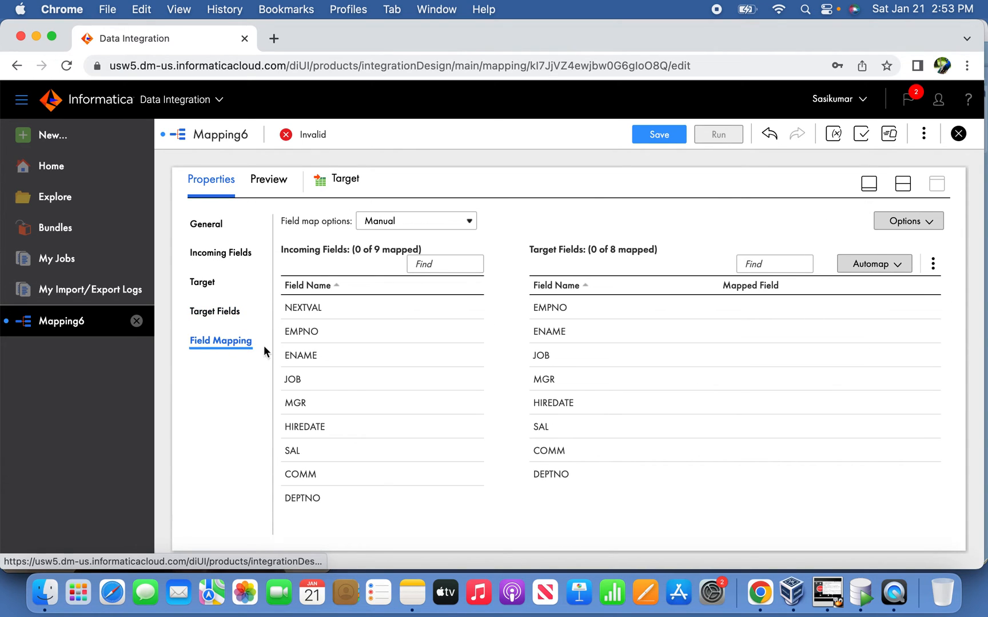
left_click(874, 263)
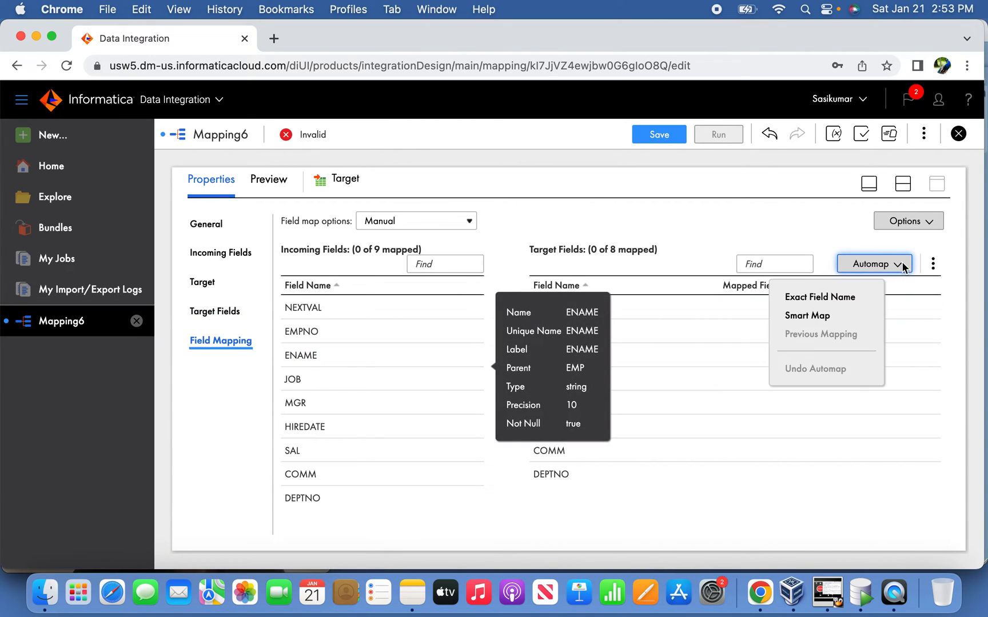
left_click(807, 316)
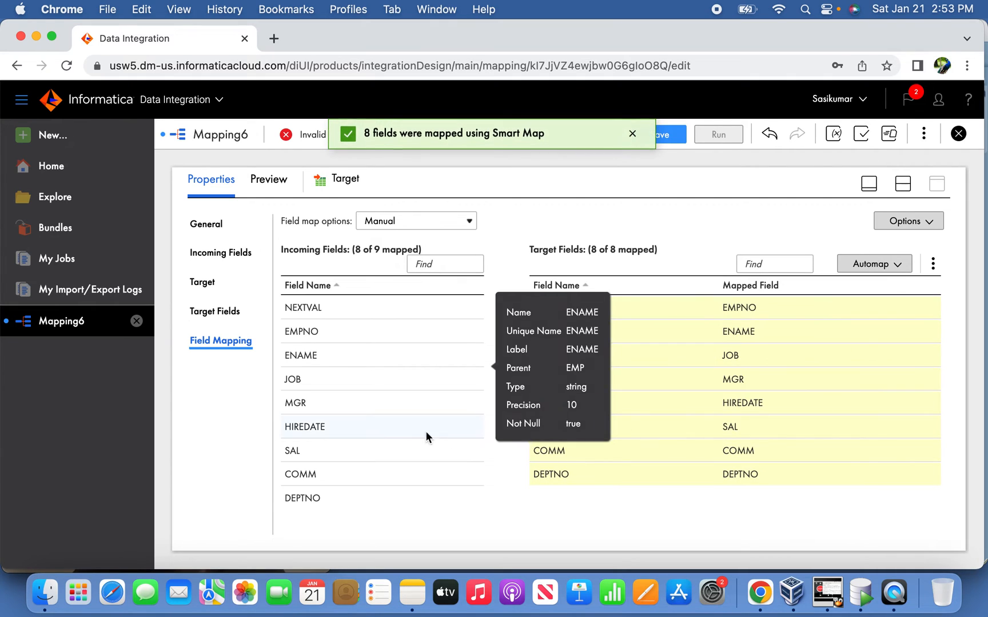
mouse_move(329, 330)
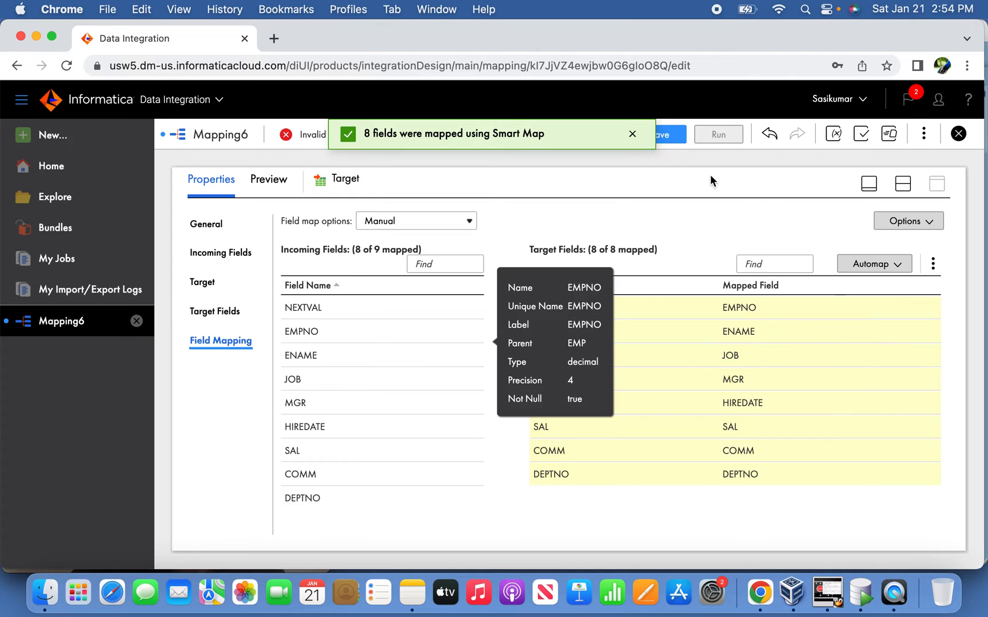
Save Mapping6 so it shows as Valid and return to the mapping diagram
left_click(632, 134)
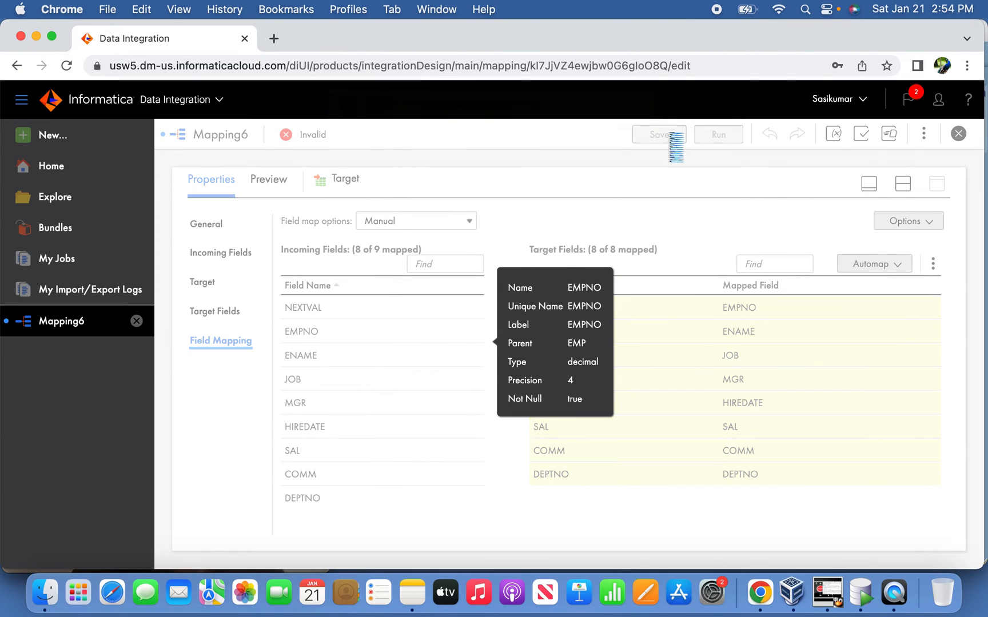
left_click(658, 134)
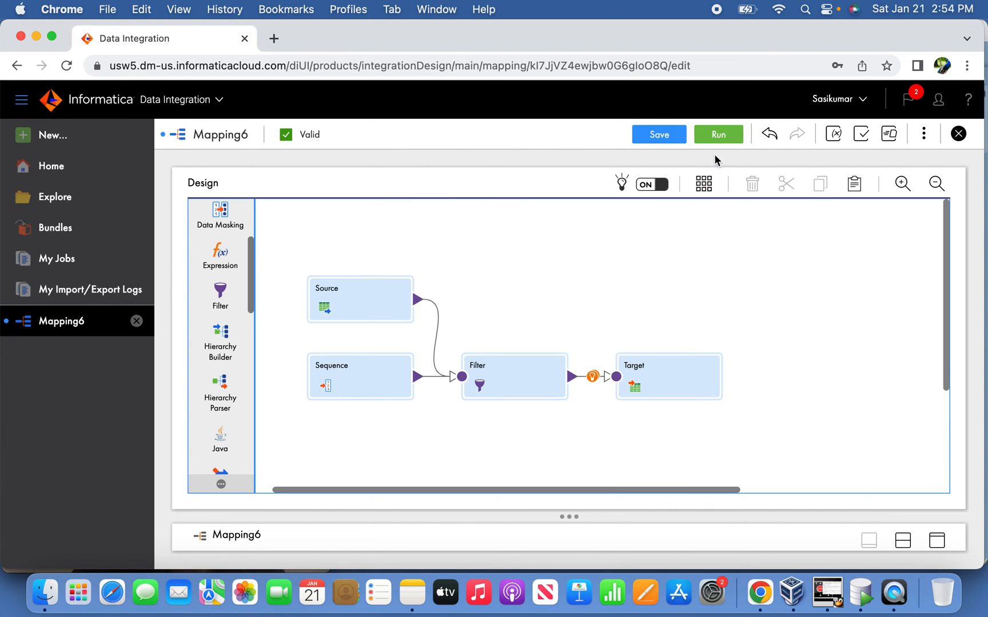
Run Mapping6 with the RohitsPC runtime environment from the Run Mapping6 dialog
left_click(718, 134)
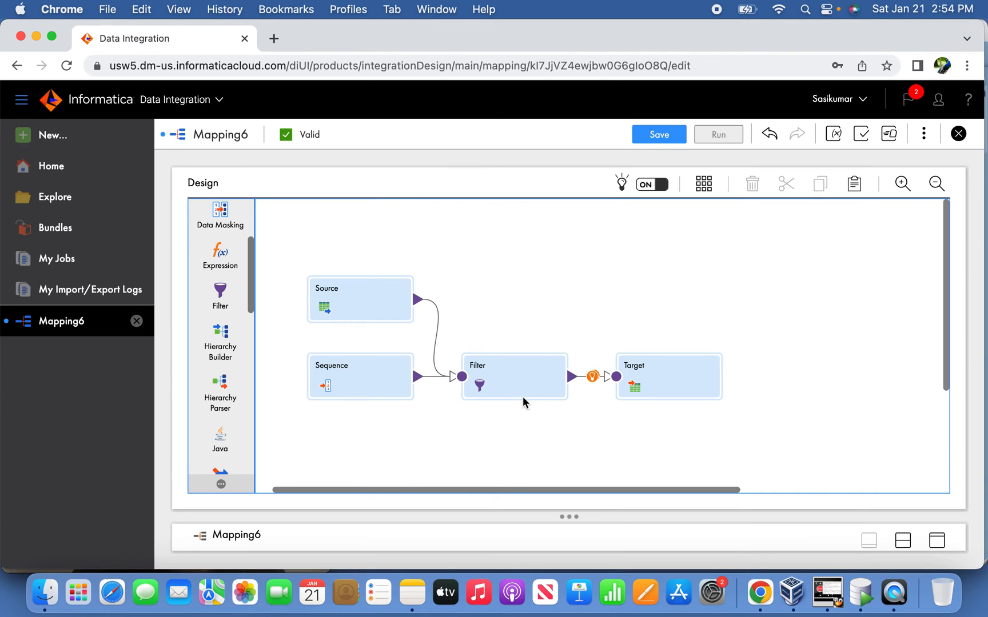
left_click(657, 134)
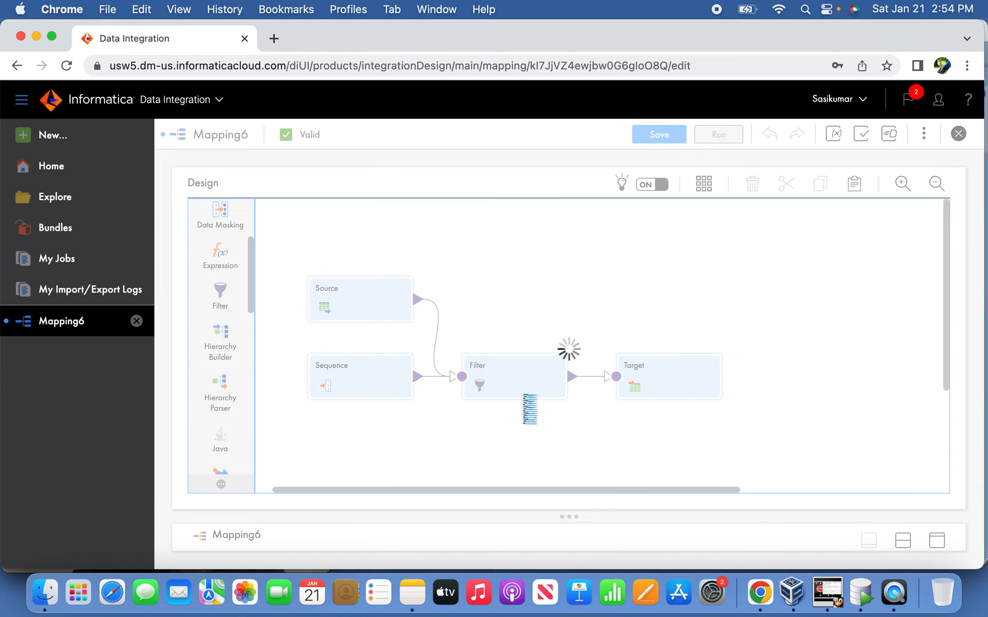
left_click(718, 133)
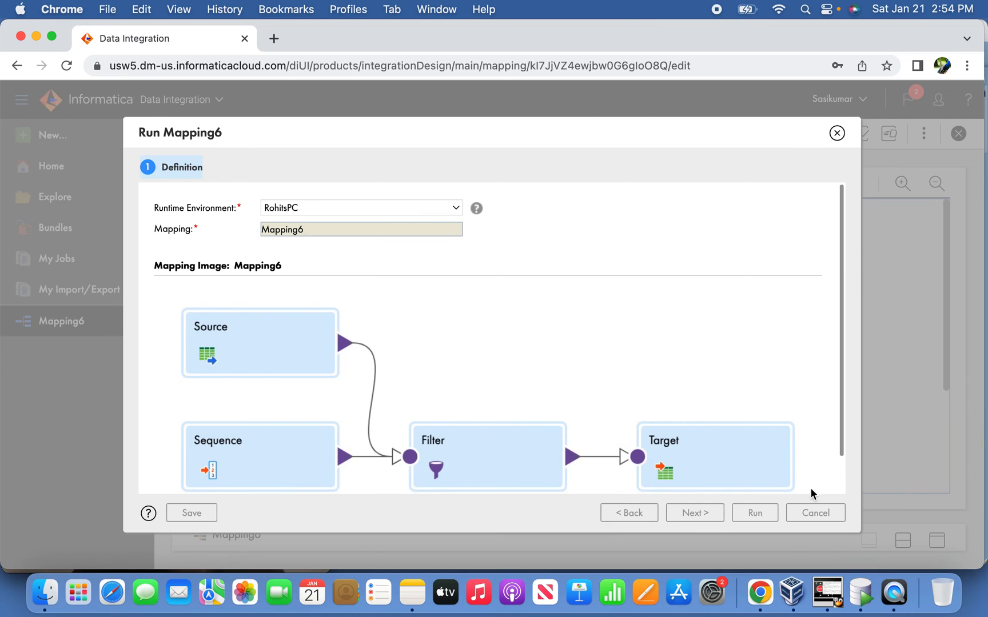
left_click(755, 513)
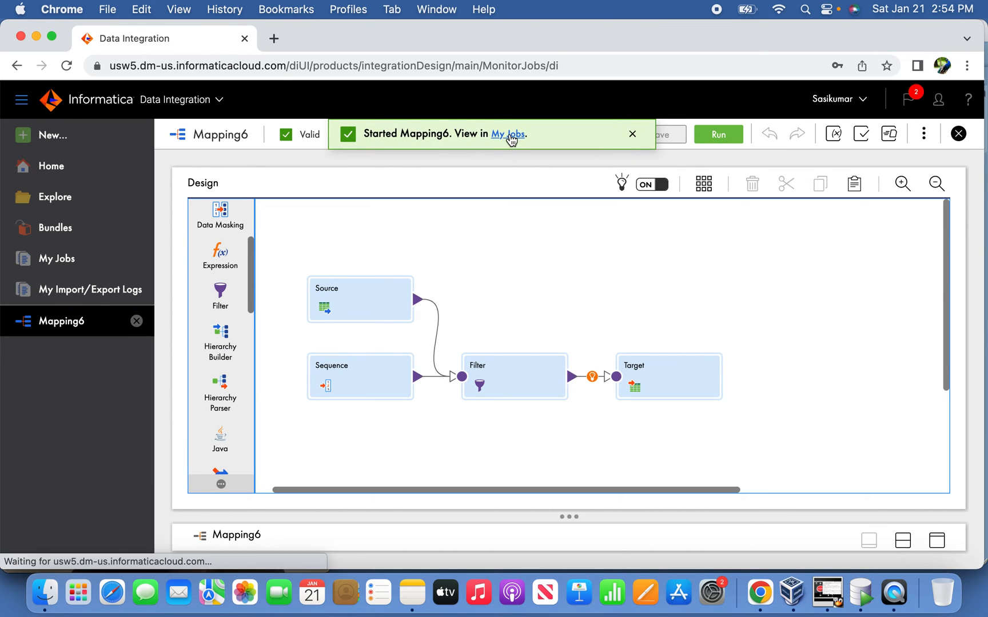
Refresh My Jobs until the Mapping6-1 job finishes running
left_click(509, 134)
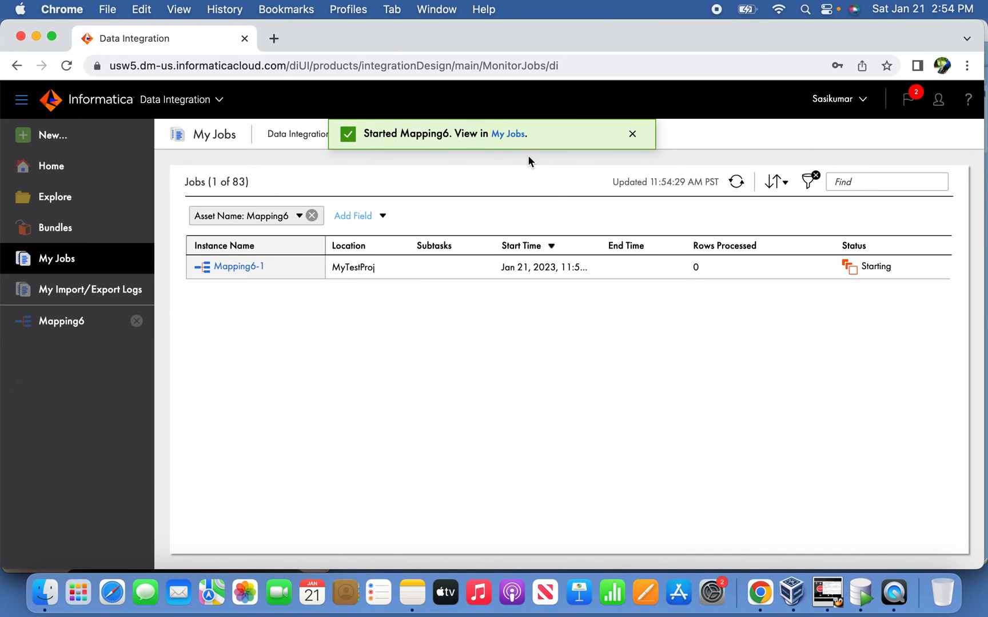
left_click(735, 182)
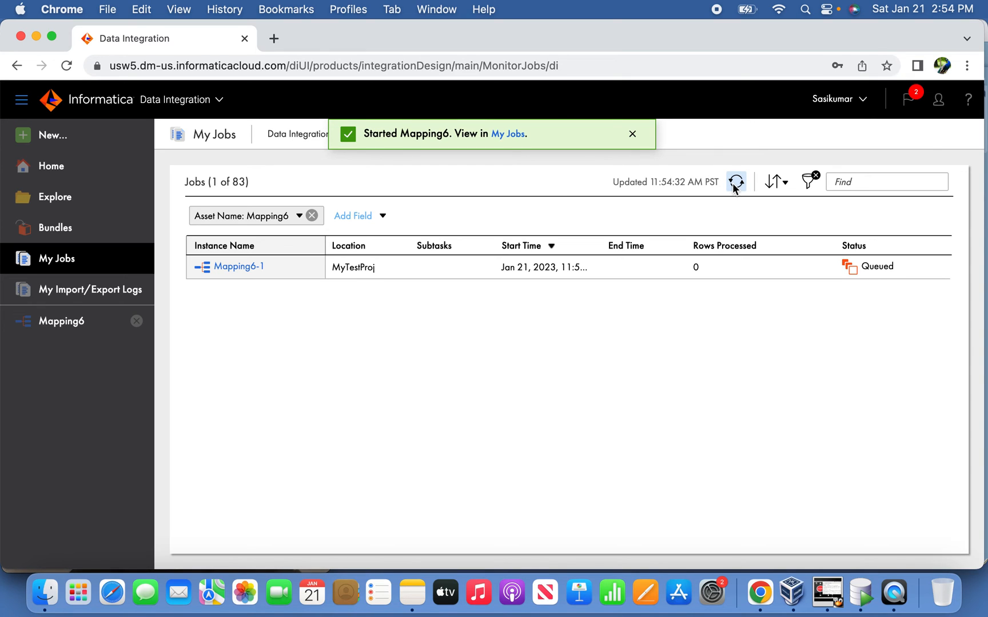
left_click(632, 134)
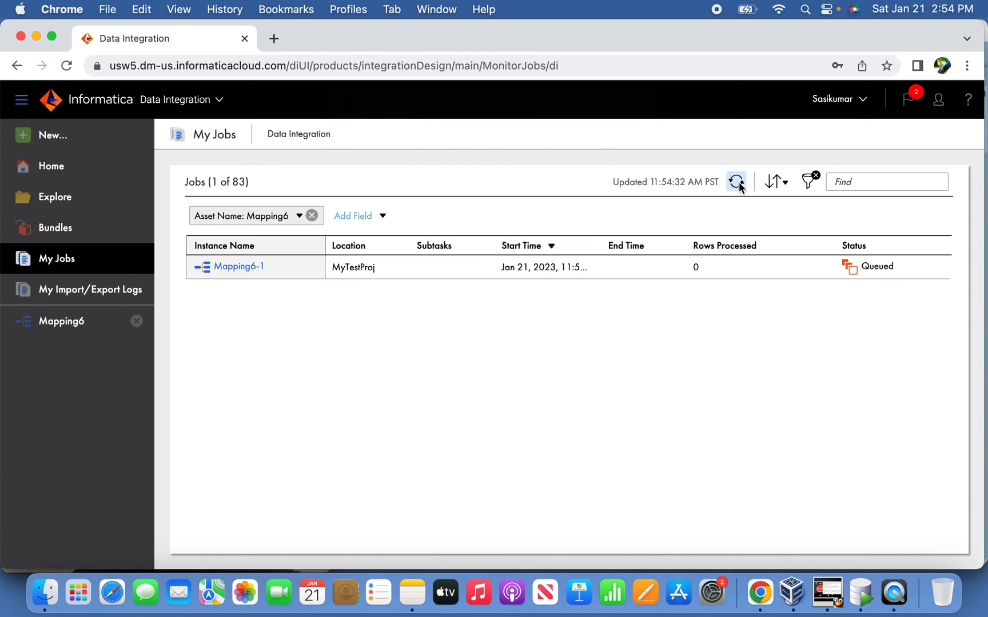
left_click(736, 182)
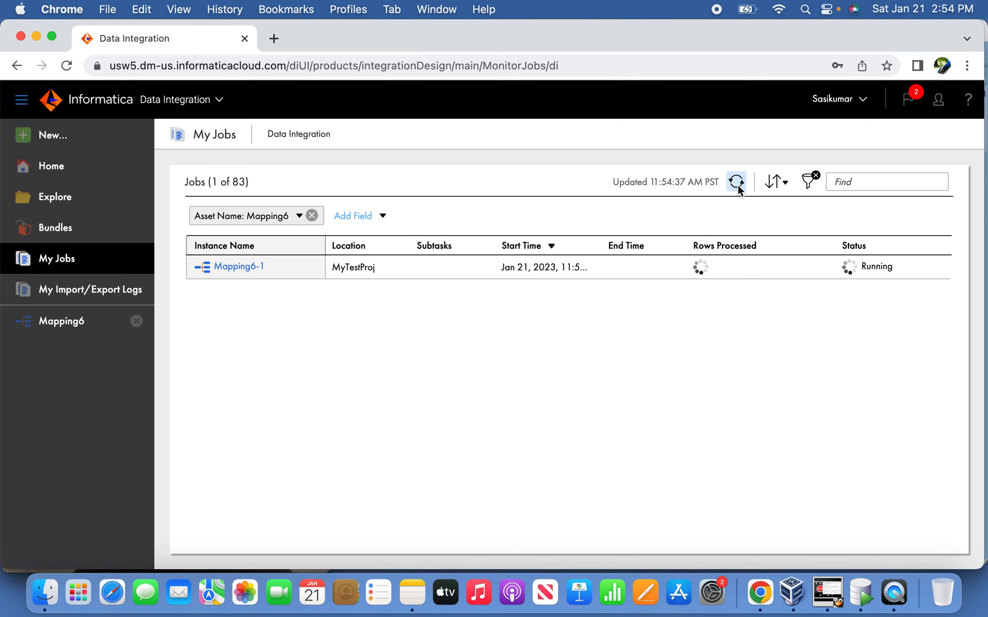
left_click(737, 182)
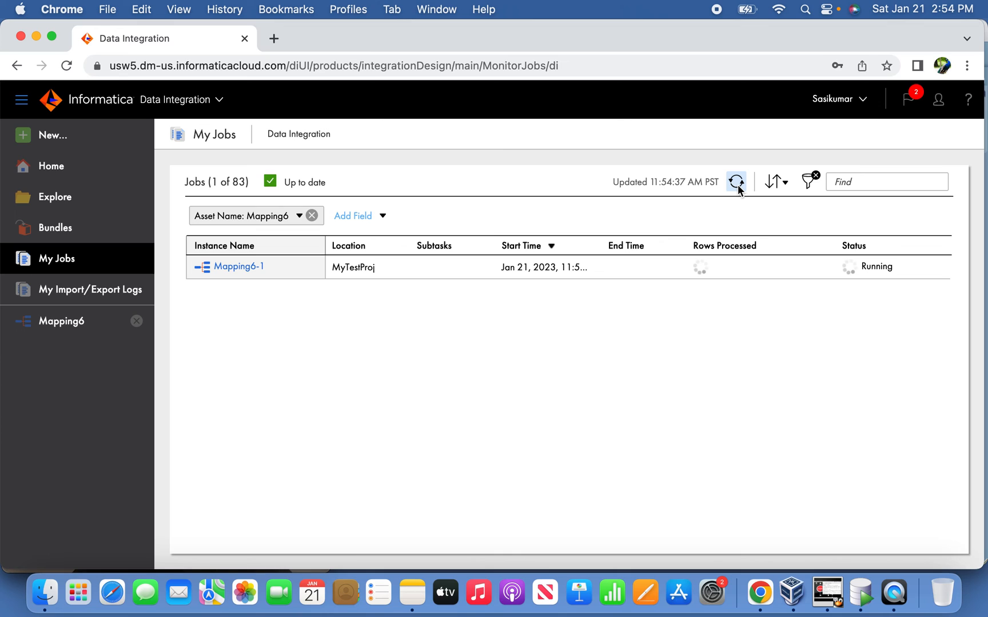
Confirm Mapping6-1 succeeded: 14 source rows read, 7 loaded into T_EMP_SEQ
left_click(238, 266)
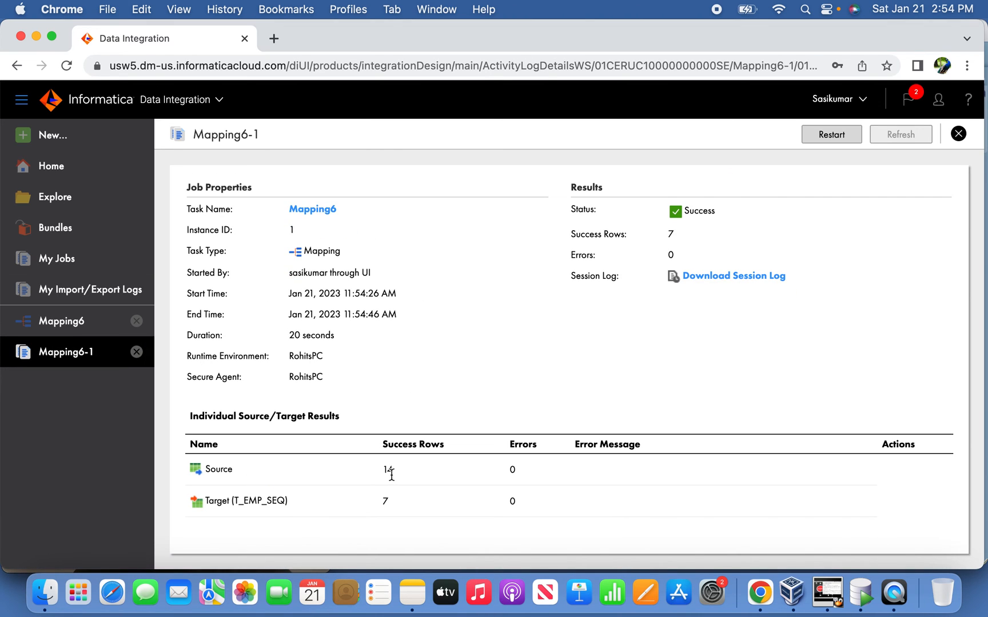
double_click(386, 501)
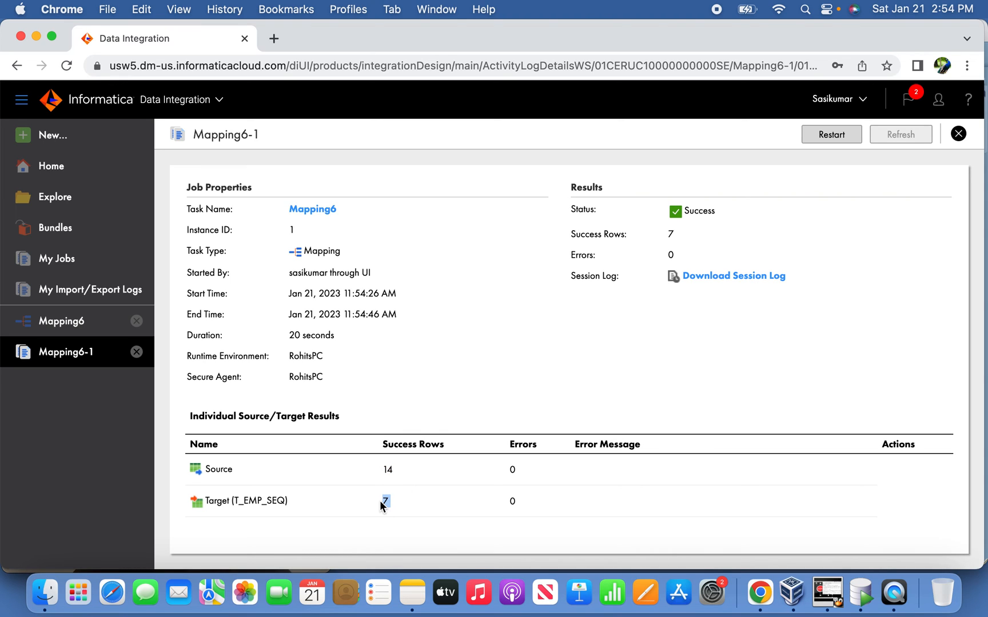
mouse_move(860, 594)
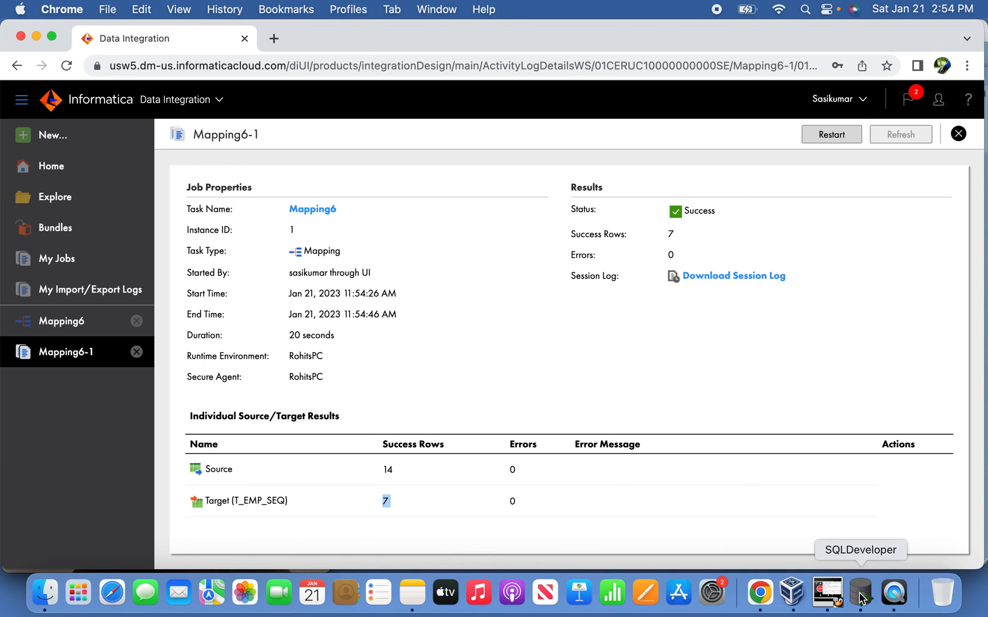
Query SELECT * FROM t_emp_seq in SQL Developer, returning the 7 loaded employee rows
left_click(860, 593)
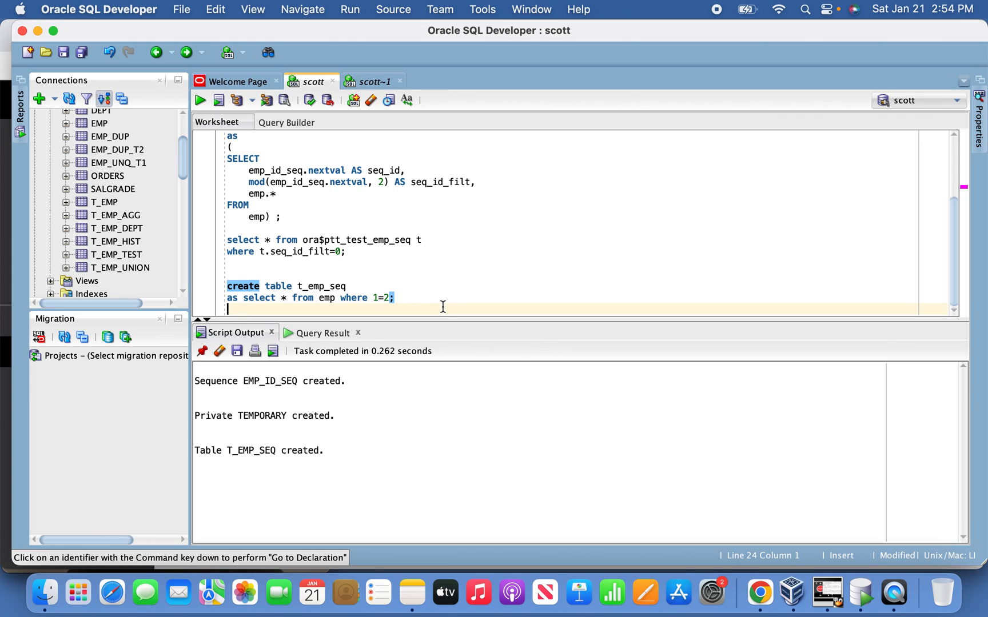
type("select * from t_emp")
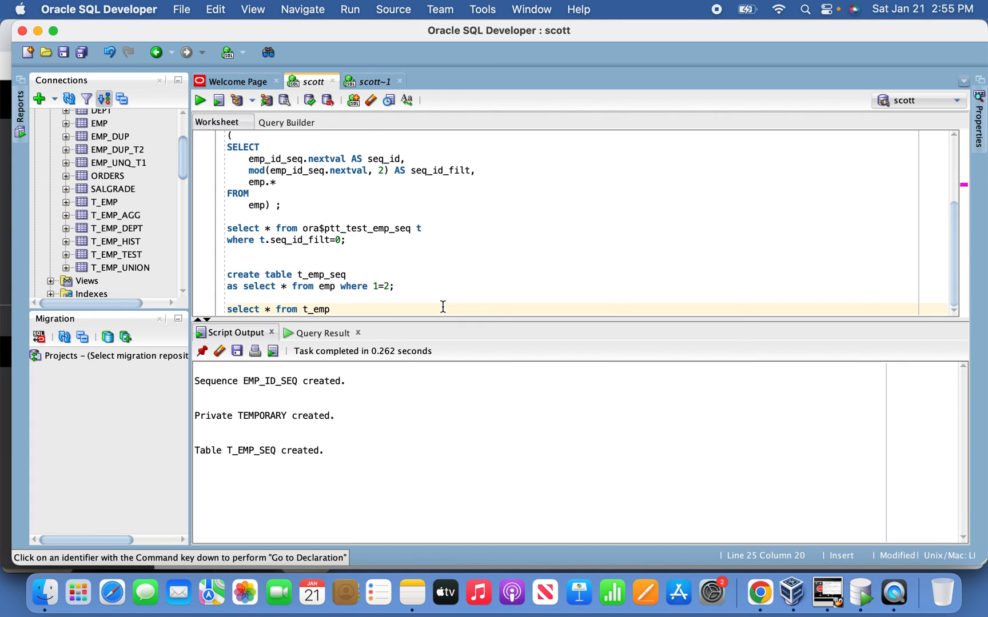
type("_seq wher")
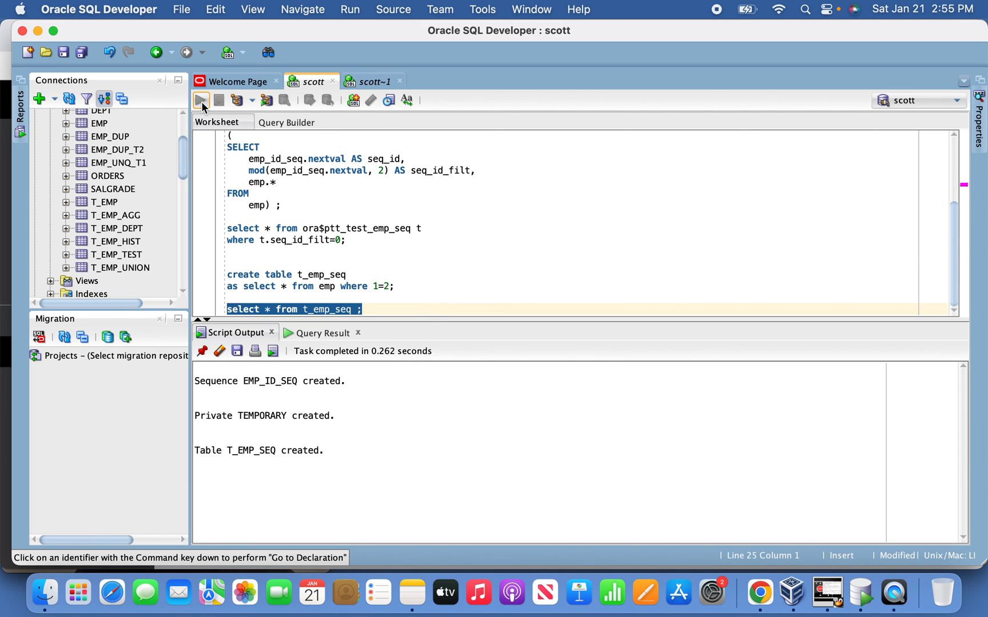
left_click(200, 101)
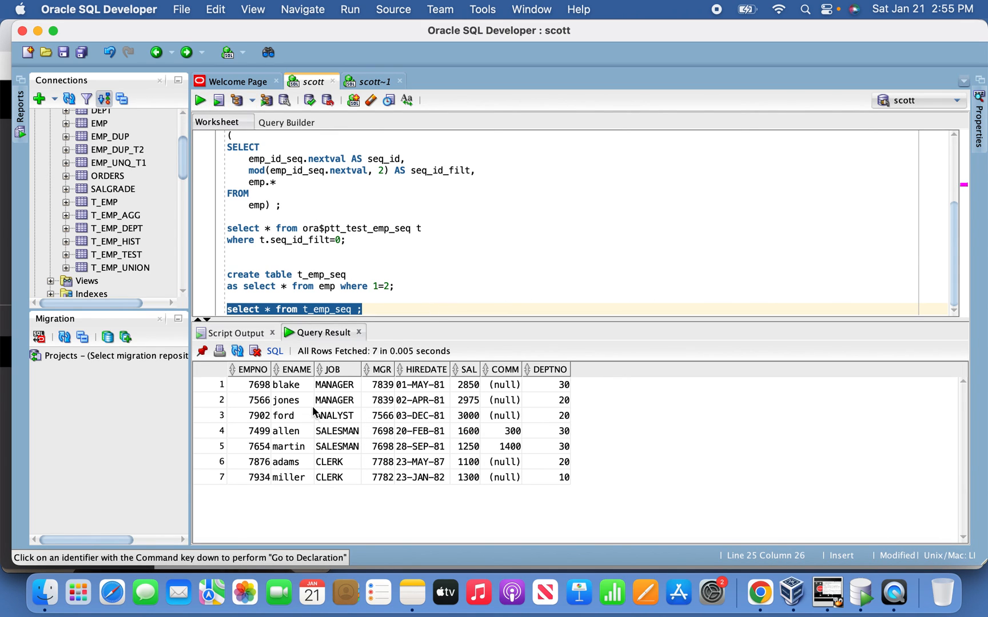